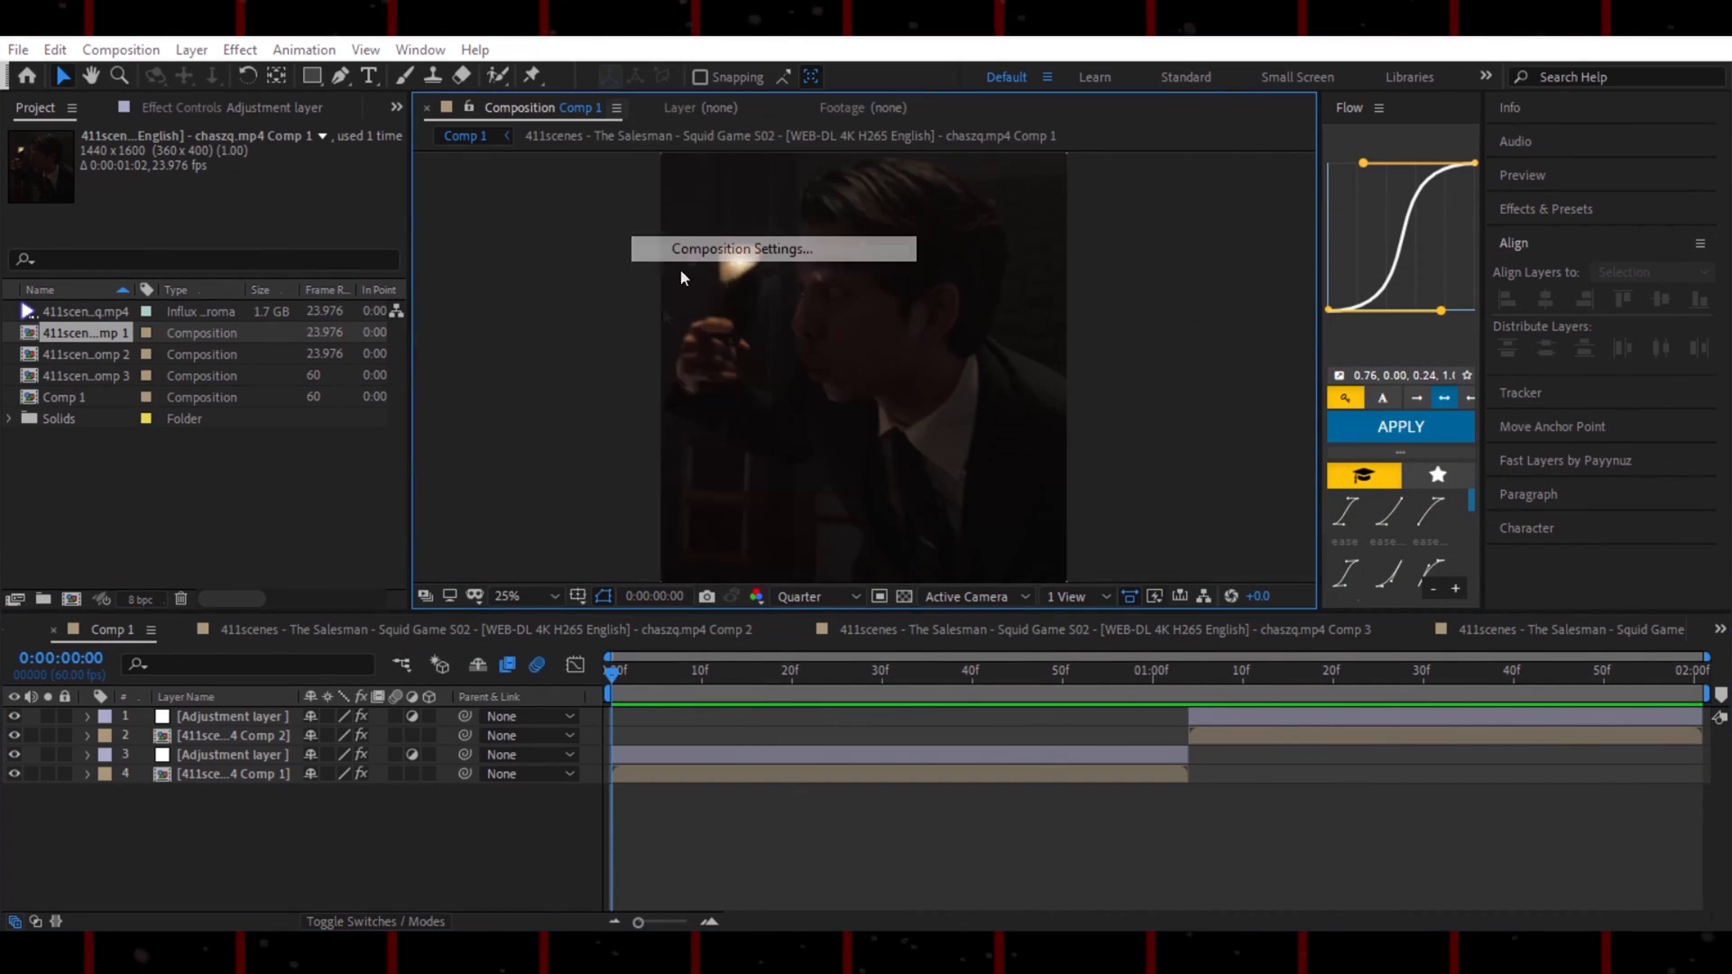
Change Comp 1's frame rate to 60 fps in Composition Settings
left_click(771, 249)
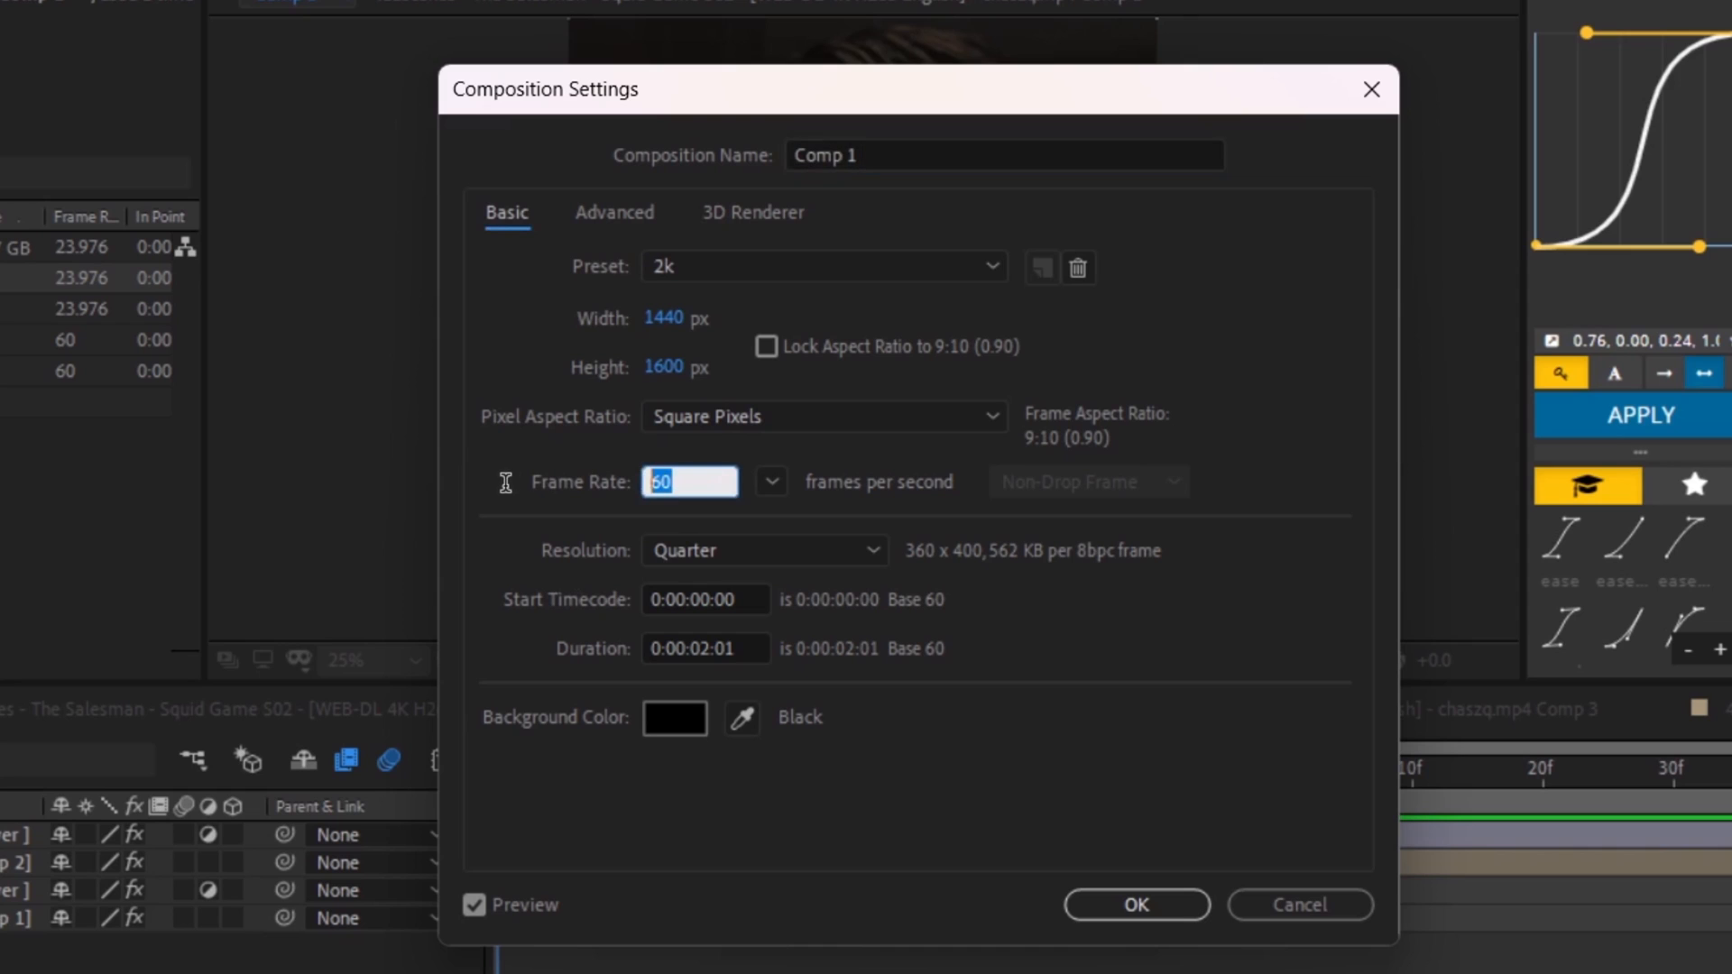
left_click(1137, 905)
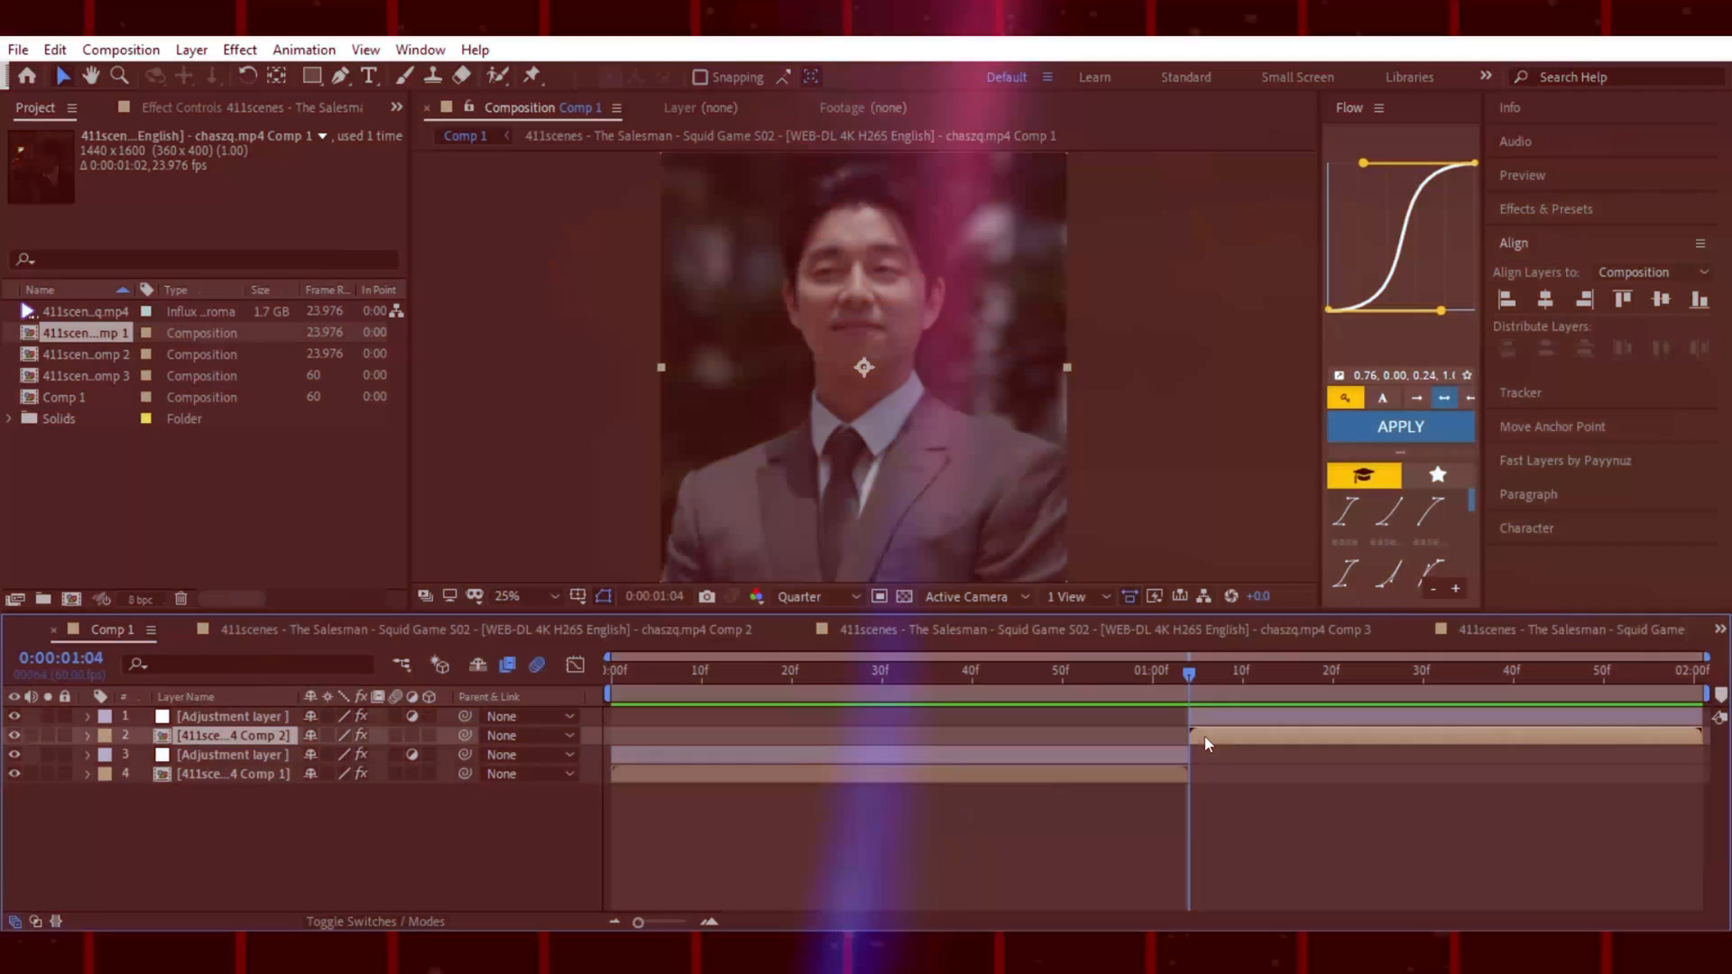
Duplicate the Comp 2 clip, freeze the copy at 1:04, and pre-compose it with all attributes
key("Ctrl+d")
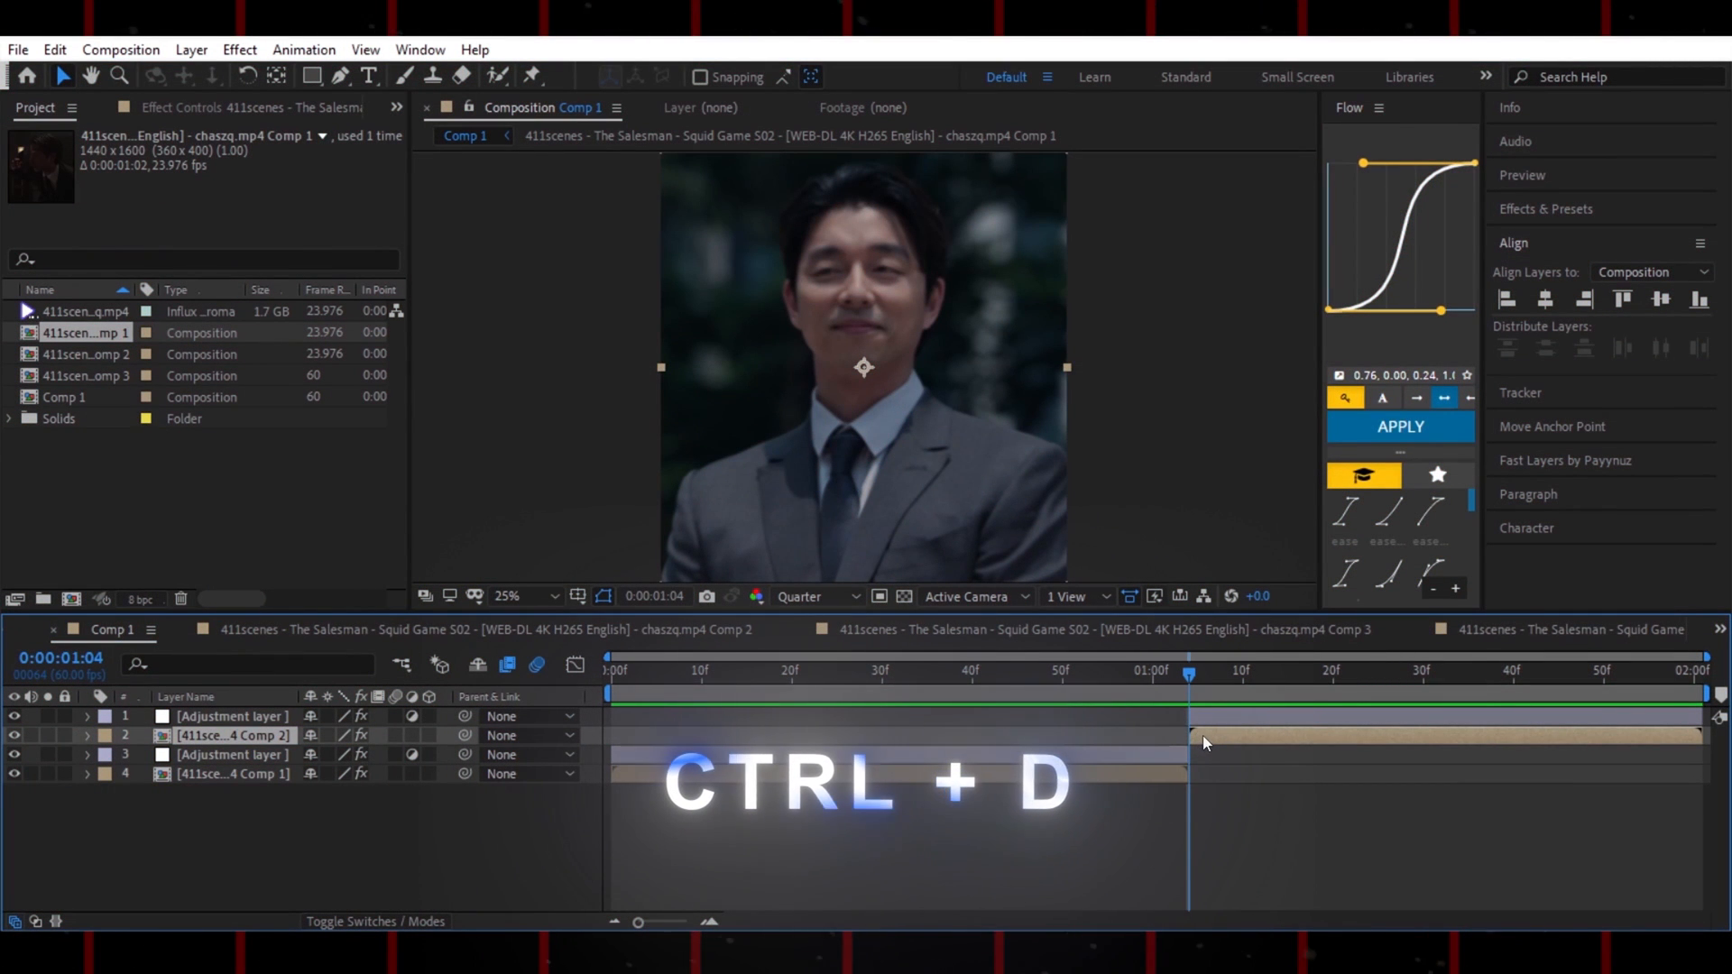
key("ctrl+d")
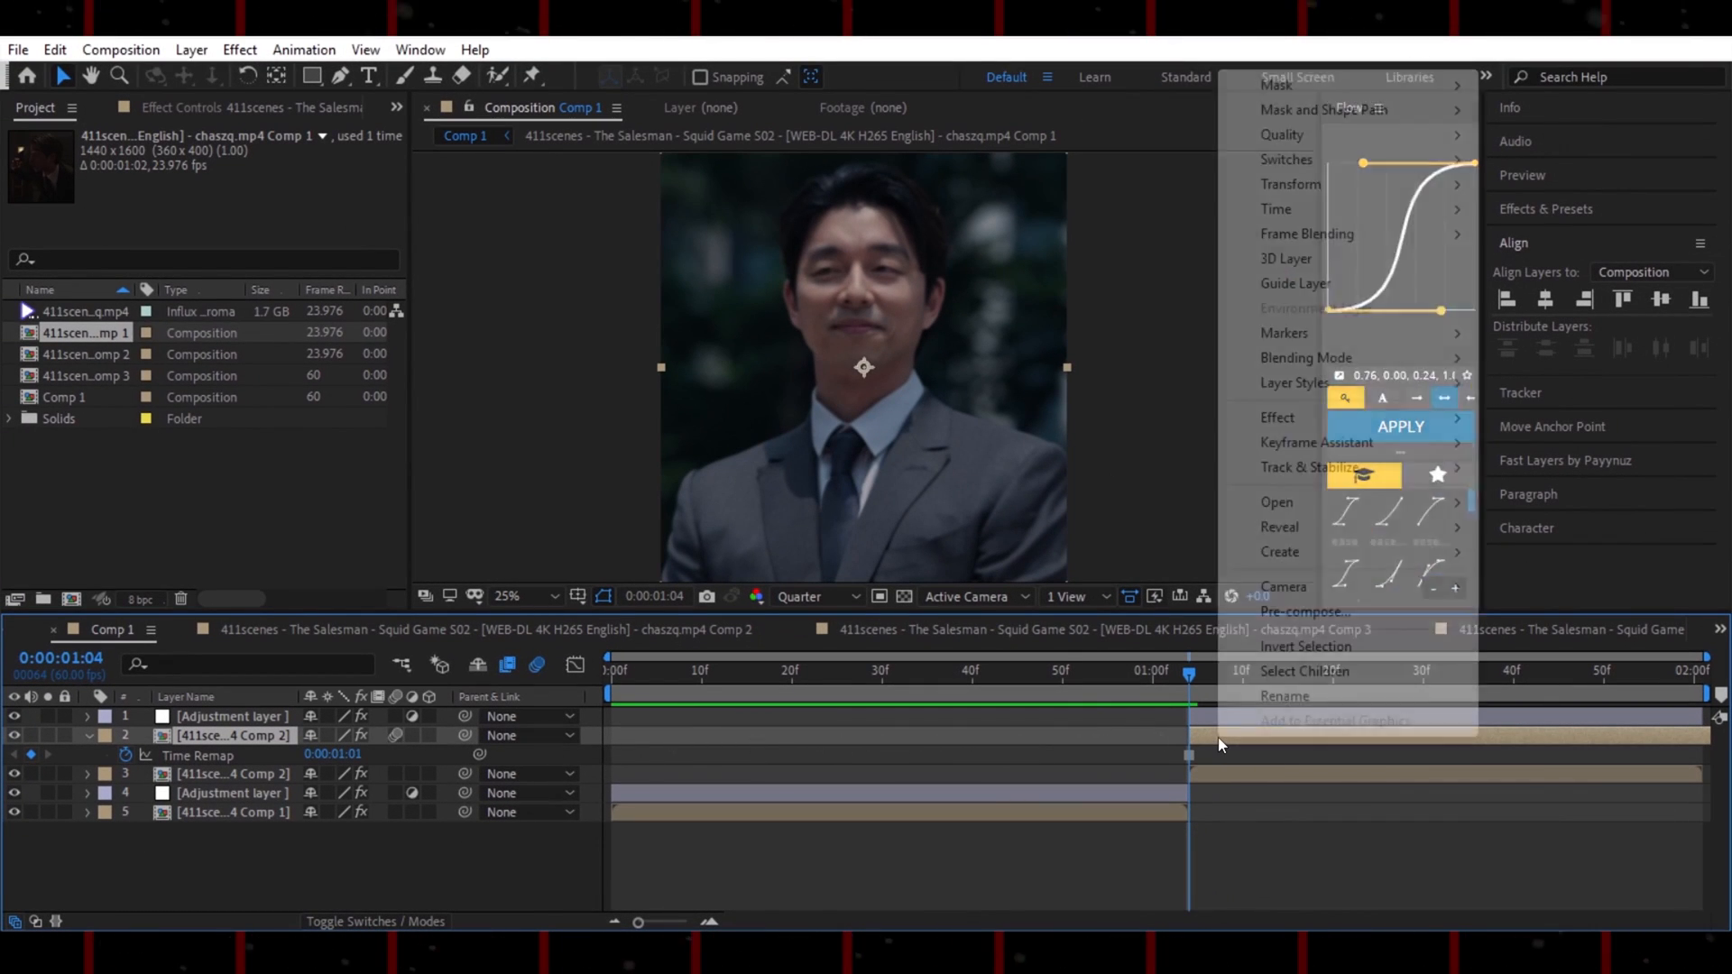
left_click(1304, 611)
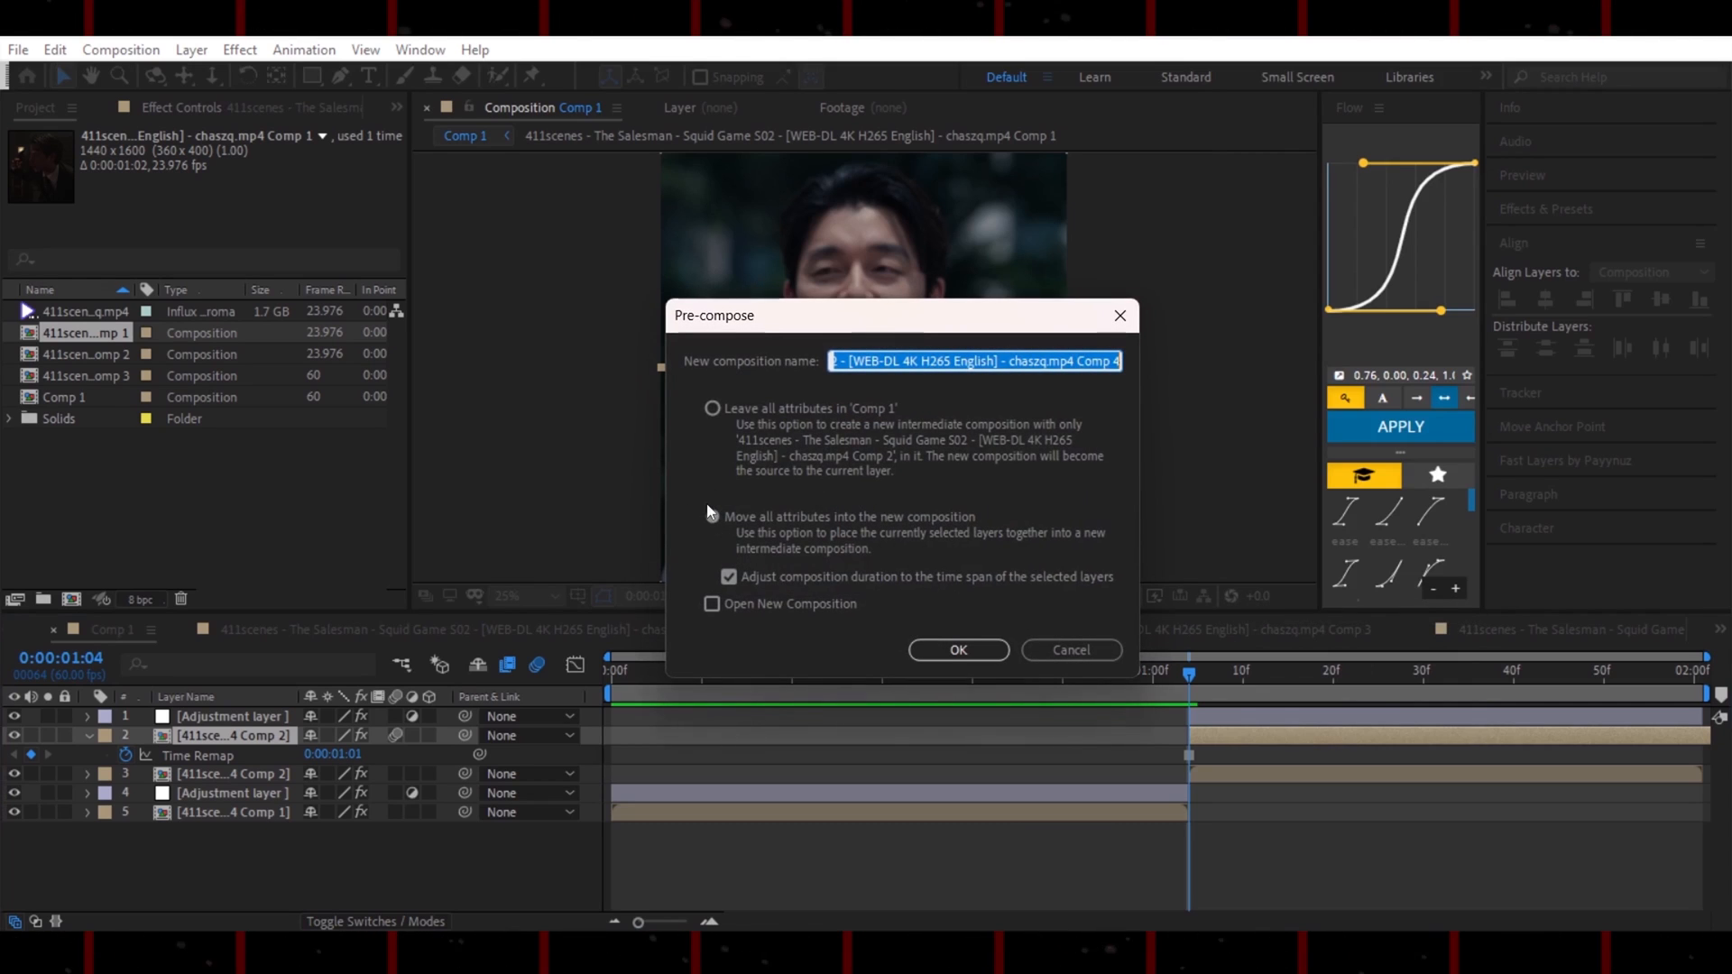
left_click(958, 649)
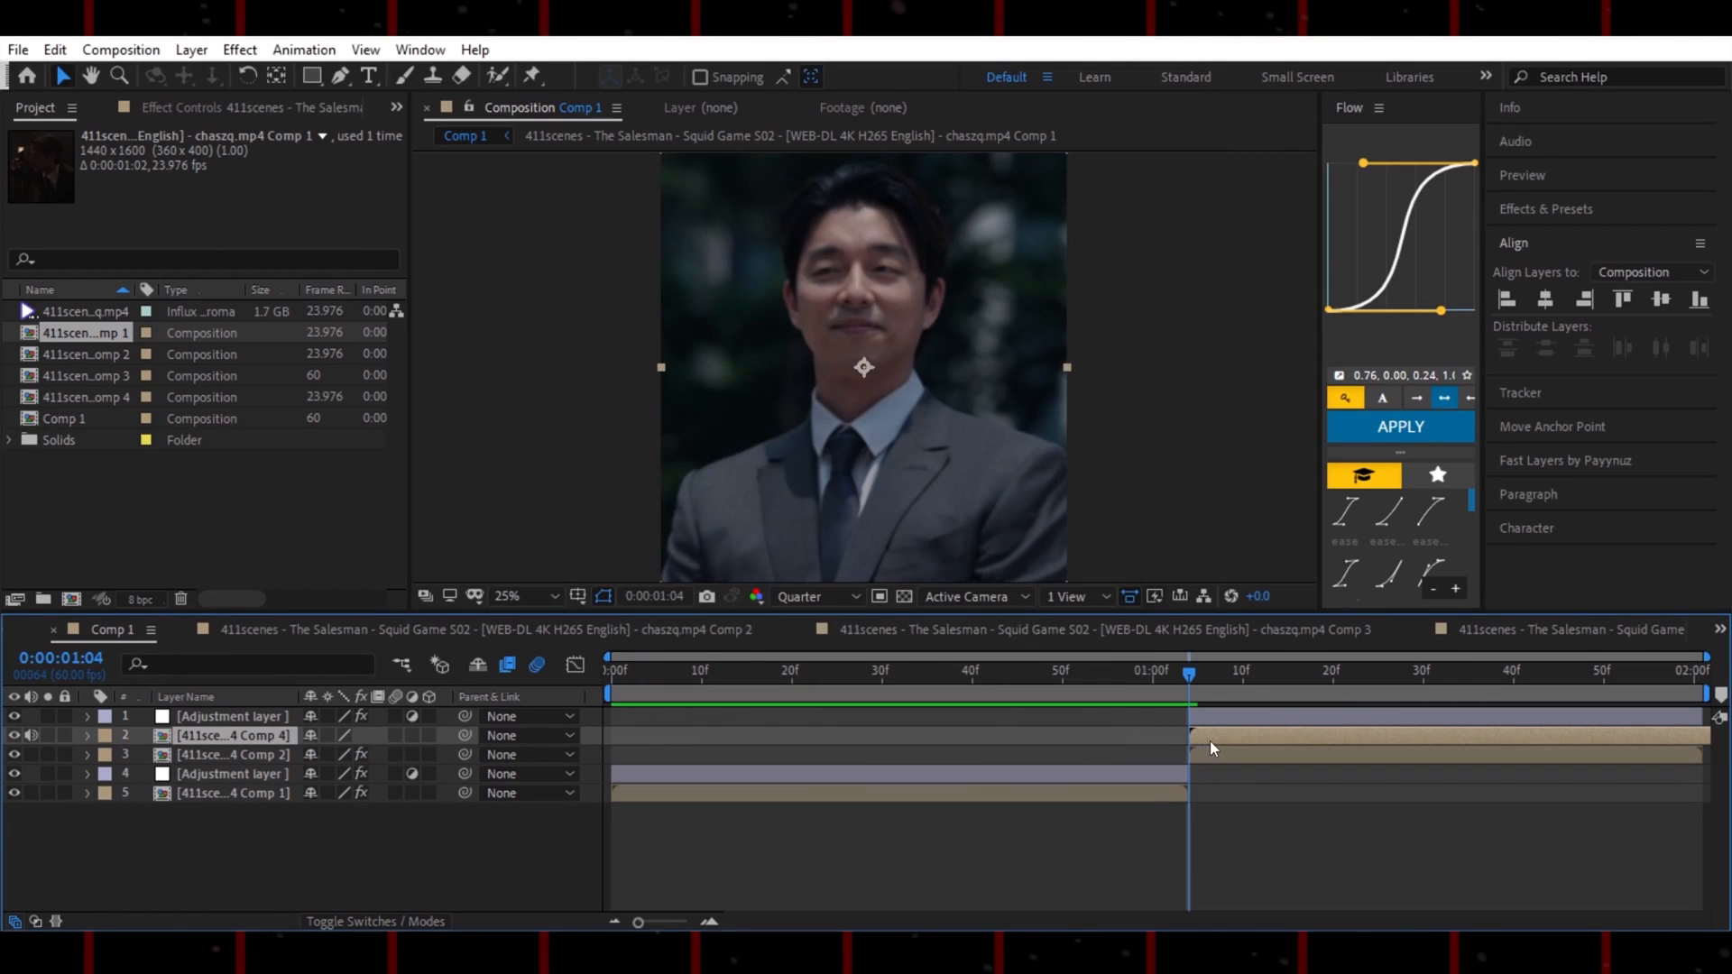
Open the nested Comp 4 and change its frame rate to 60 fps
double_click(226, 735)
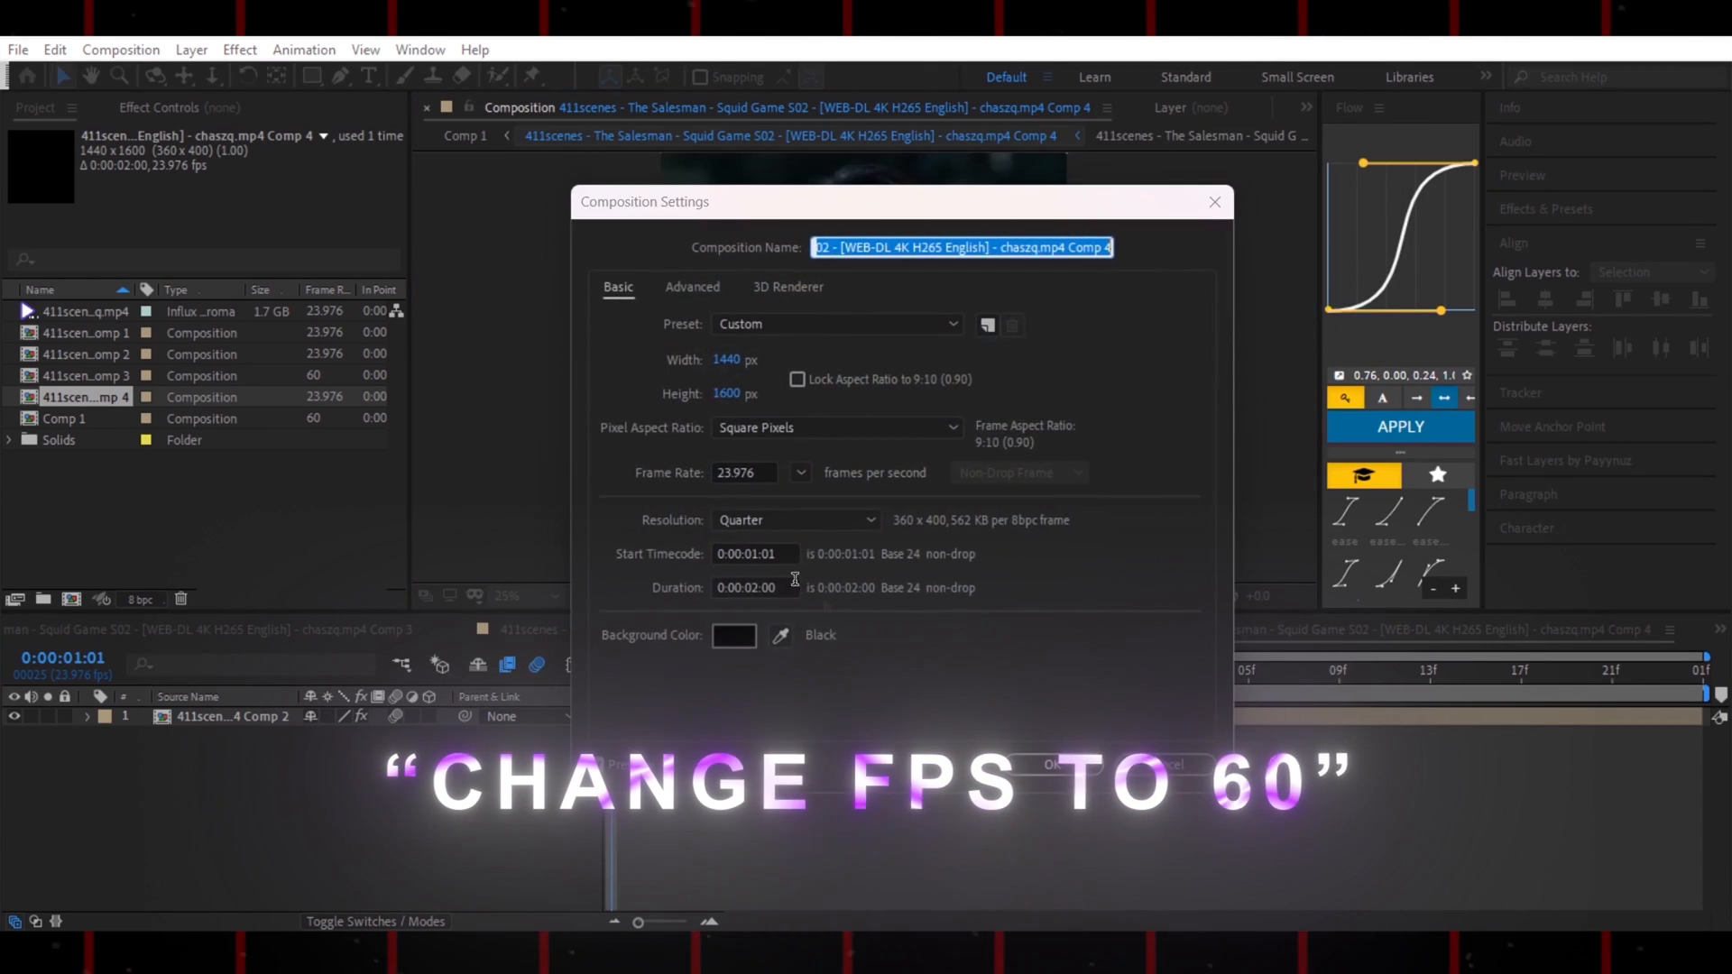
left_click(800, 472)
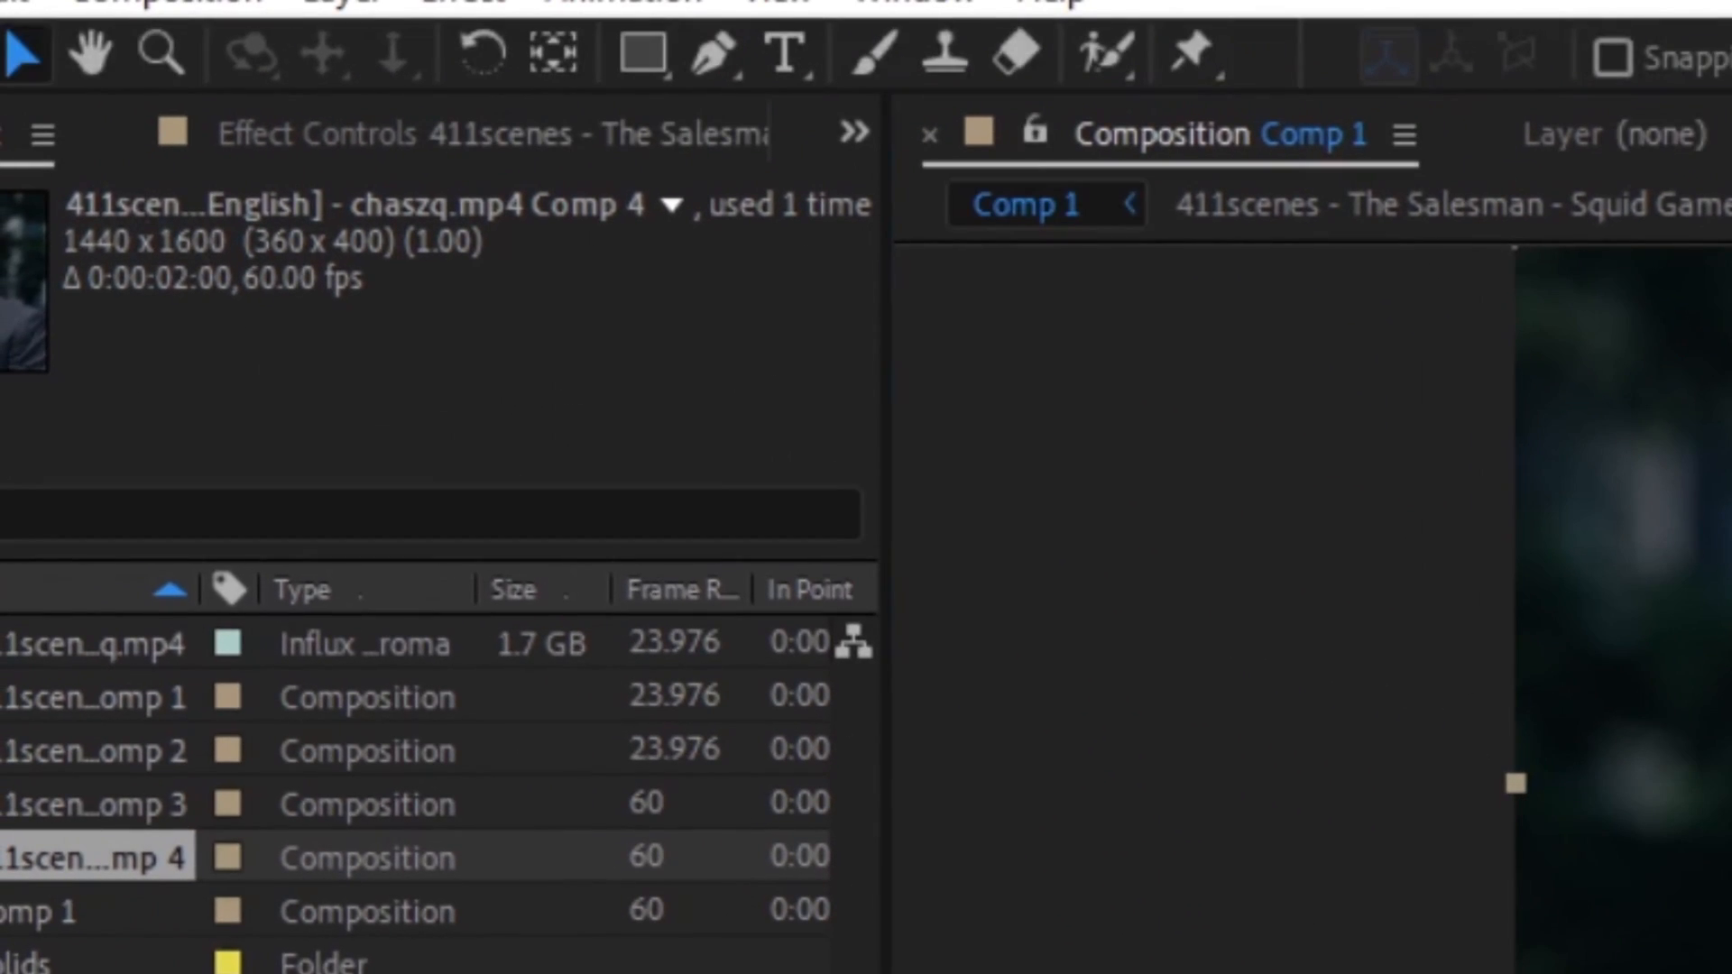
Roto-brush the frozen character in Comp 4's Layer panel and refine the cutout edge
left_click(1103, 52)
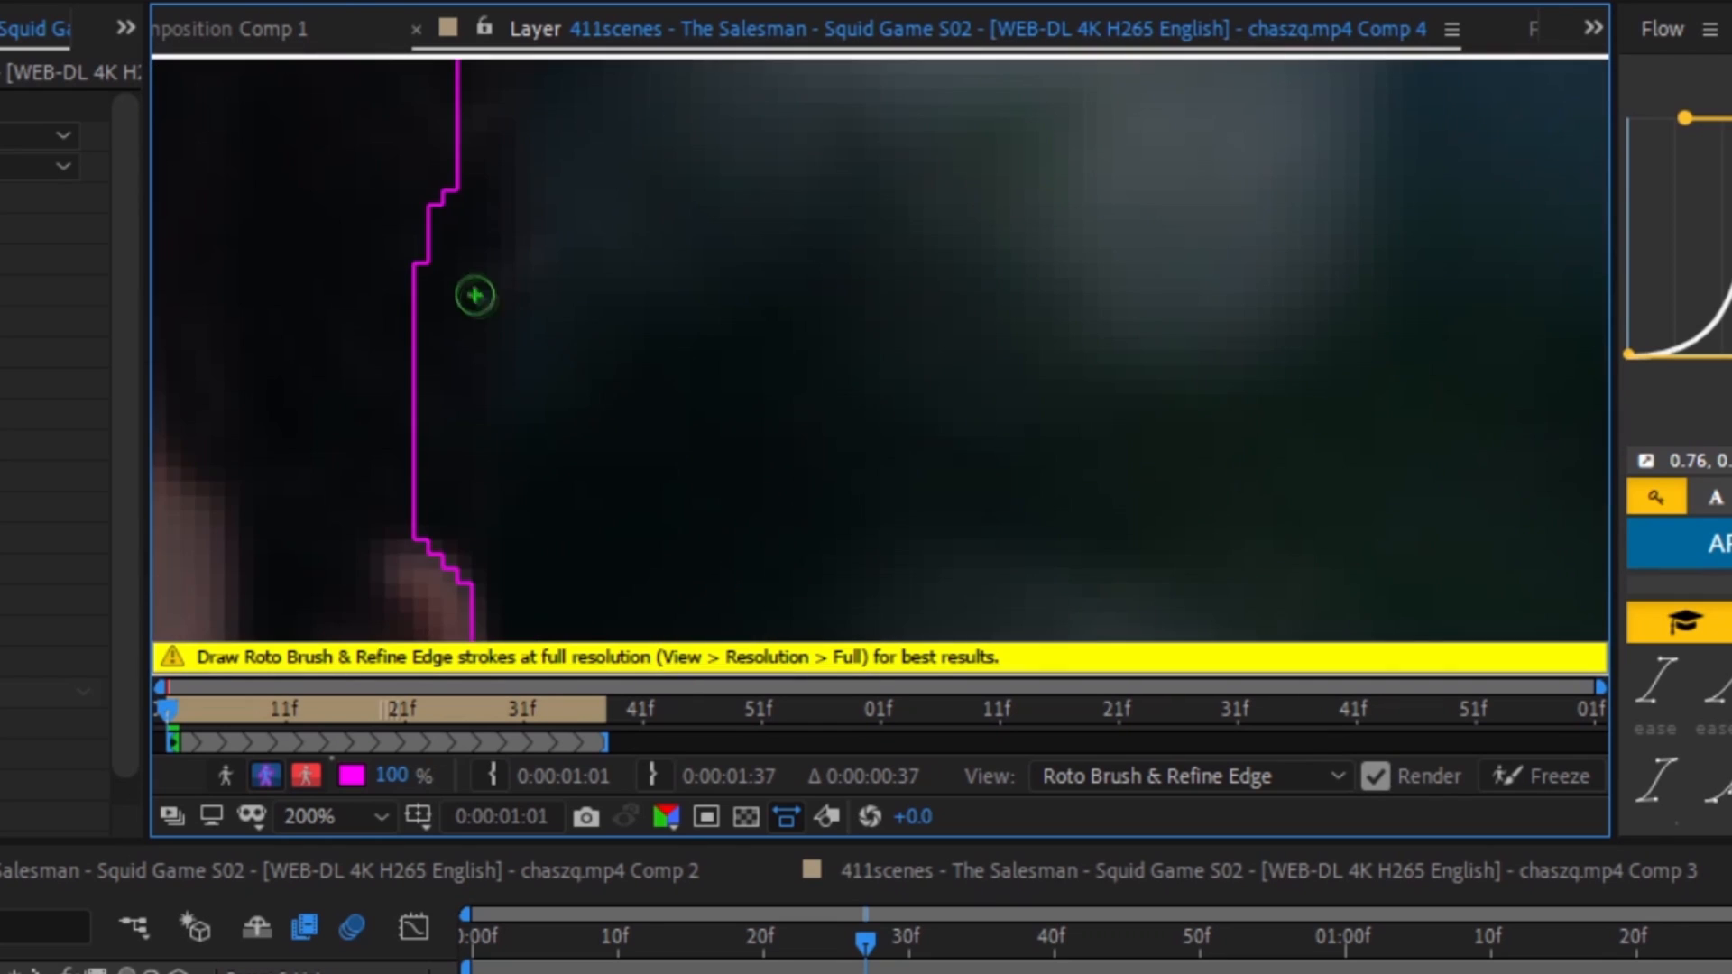
left_click(310, 817)
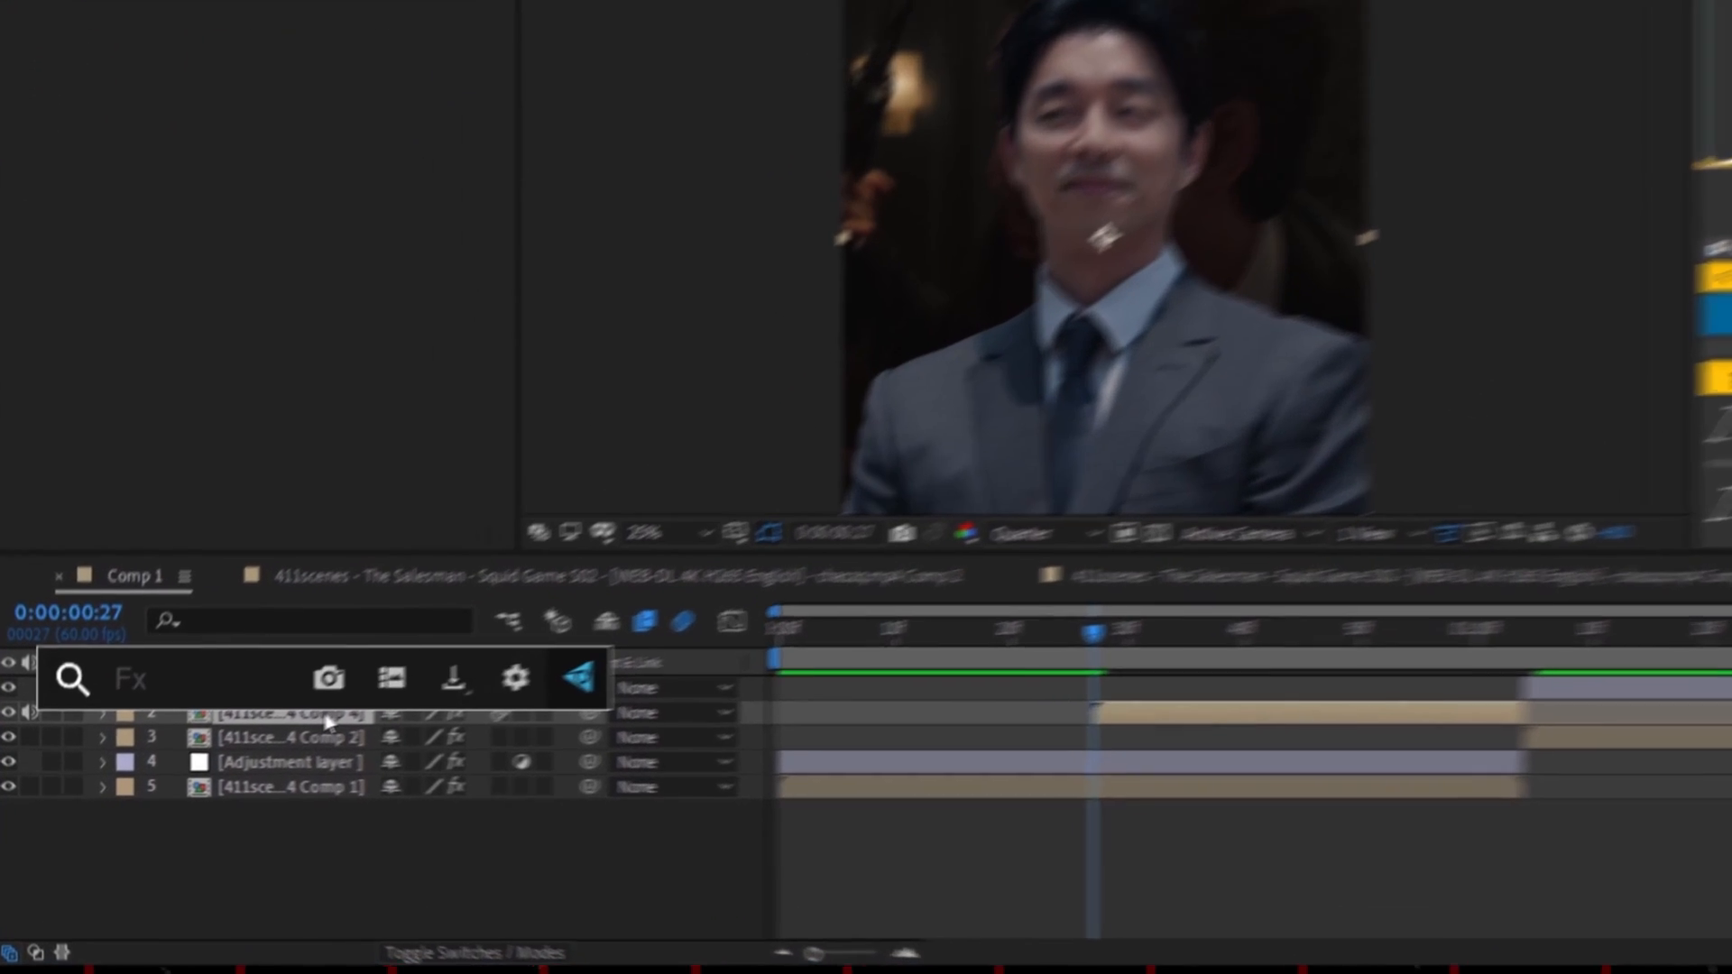
Apply BlurMoCurves, keyframe Shift Y from 1540 to 0, and ease the speed graph
type("blurm")
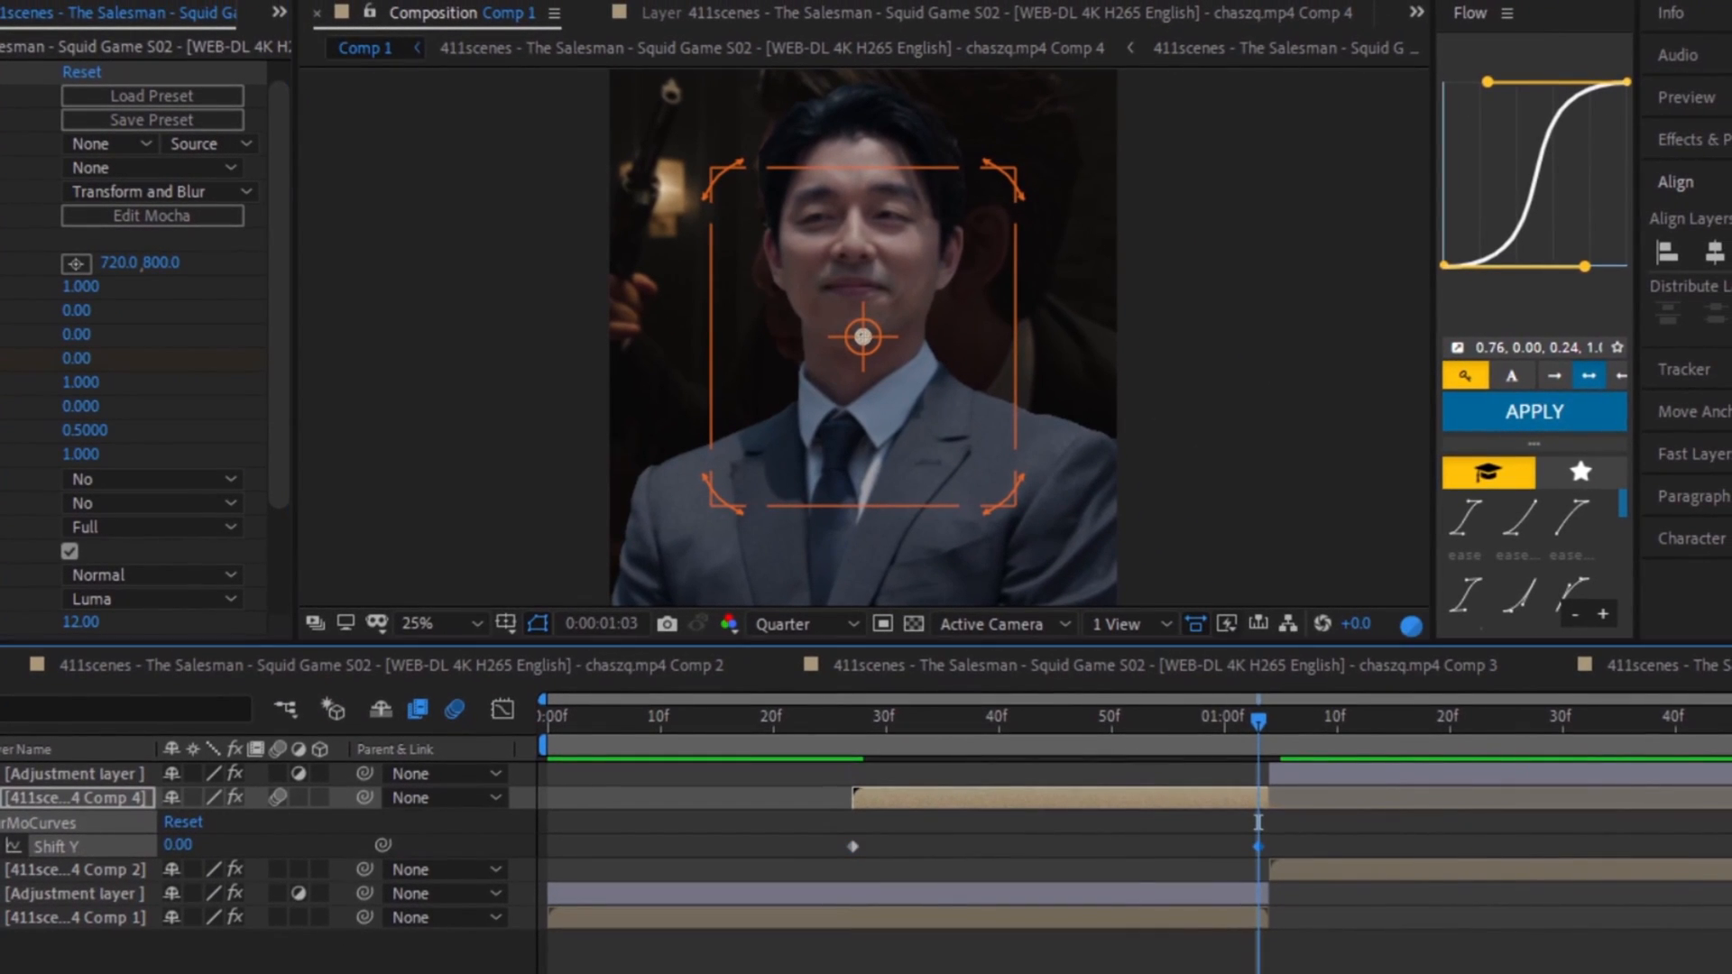
left_click(850, 741)
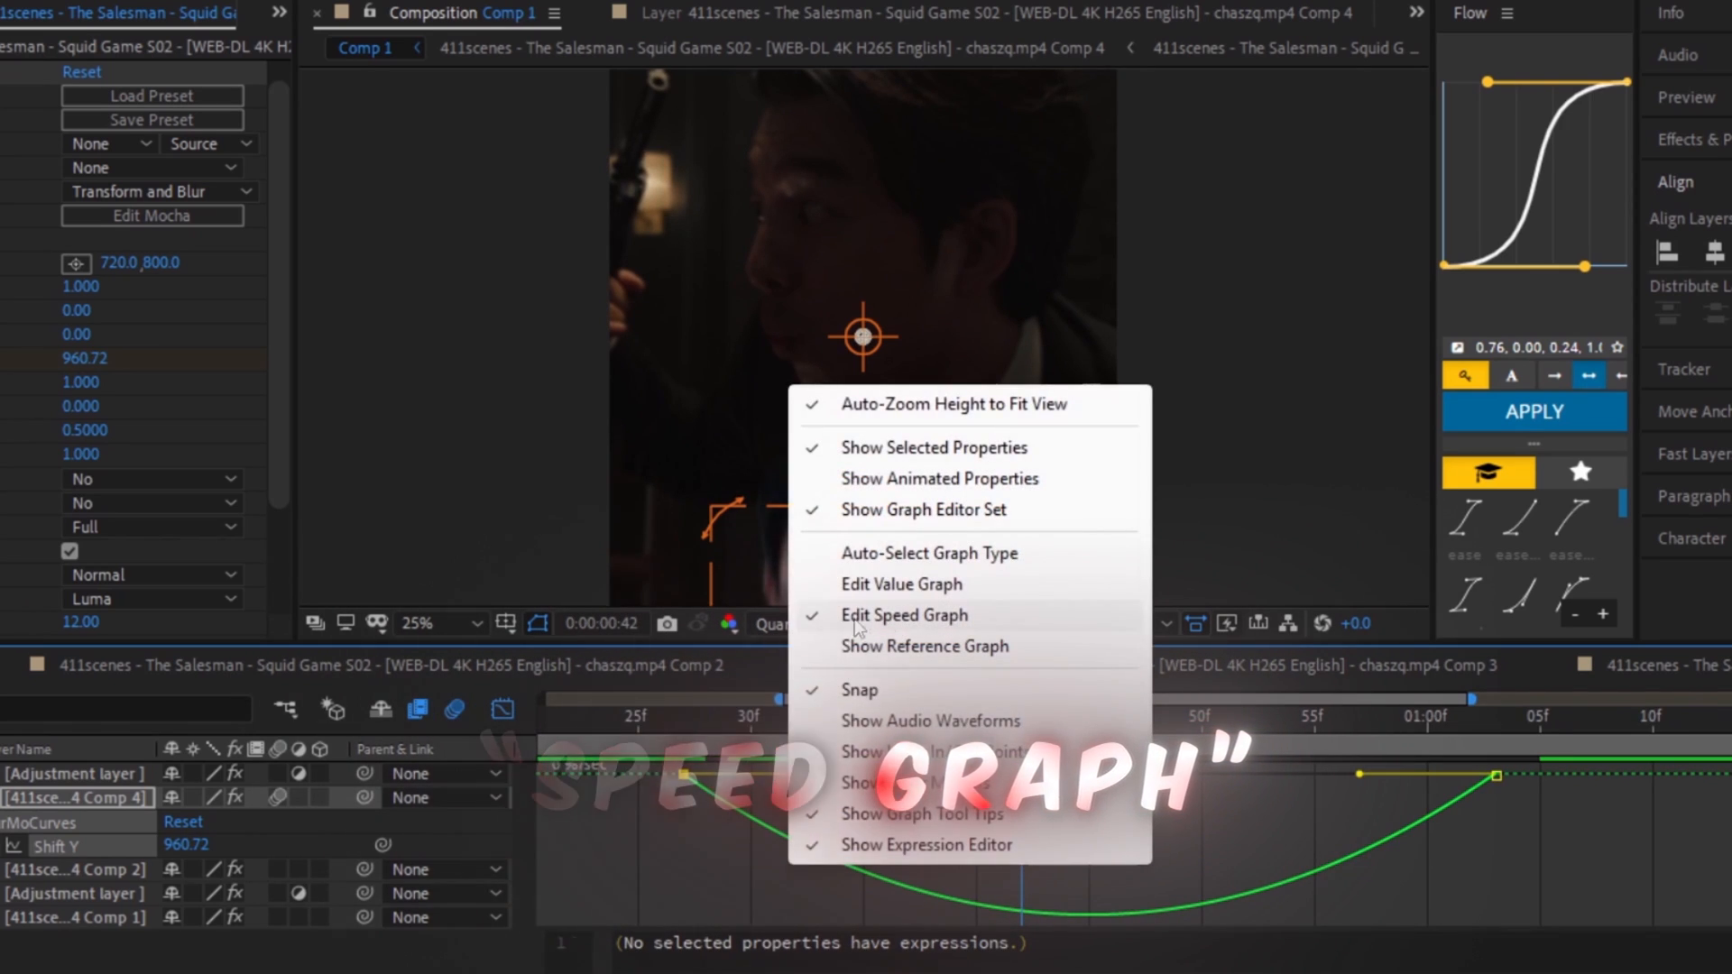
left_click(904, 615)
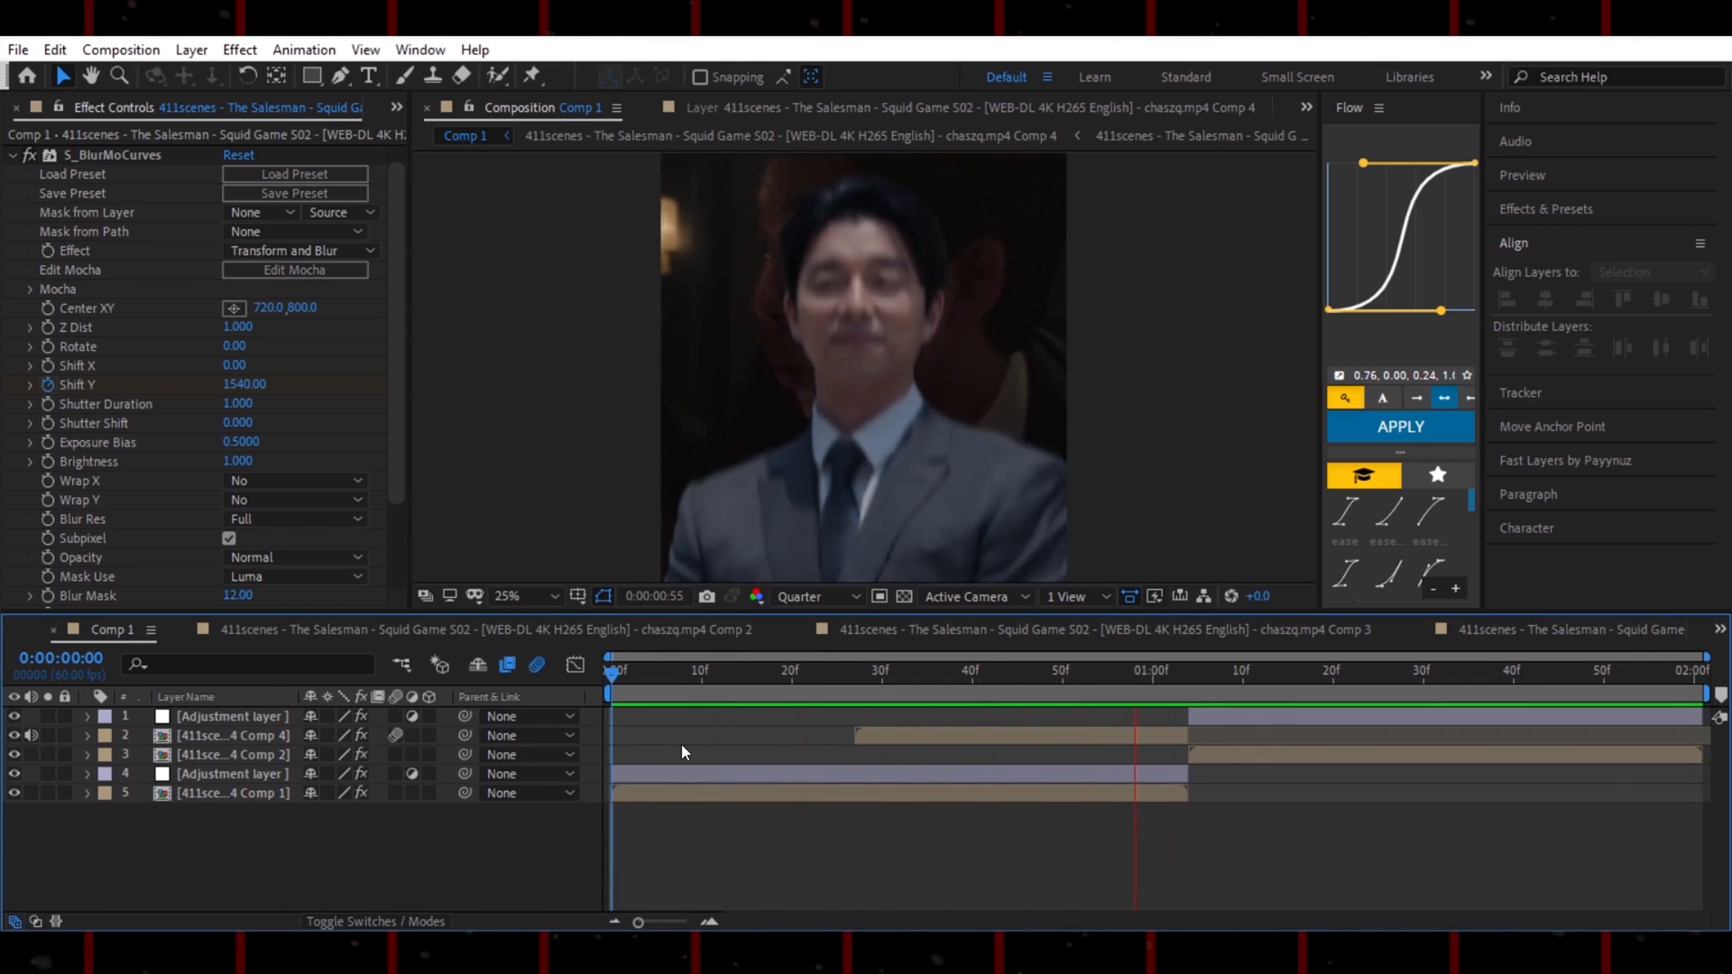
Create a new adjustment layer starting at frame 0:00:00:42
left_click(609, 691)
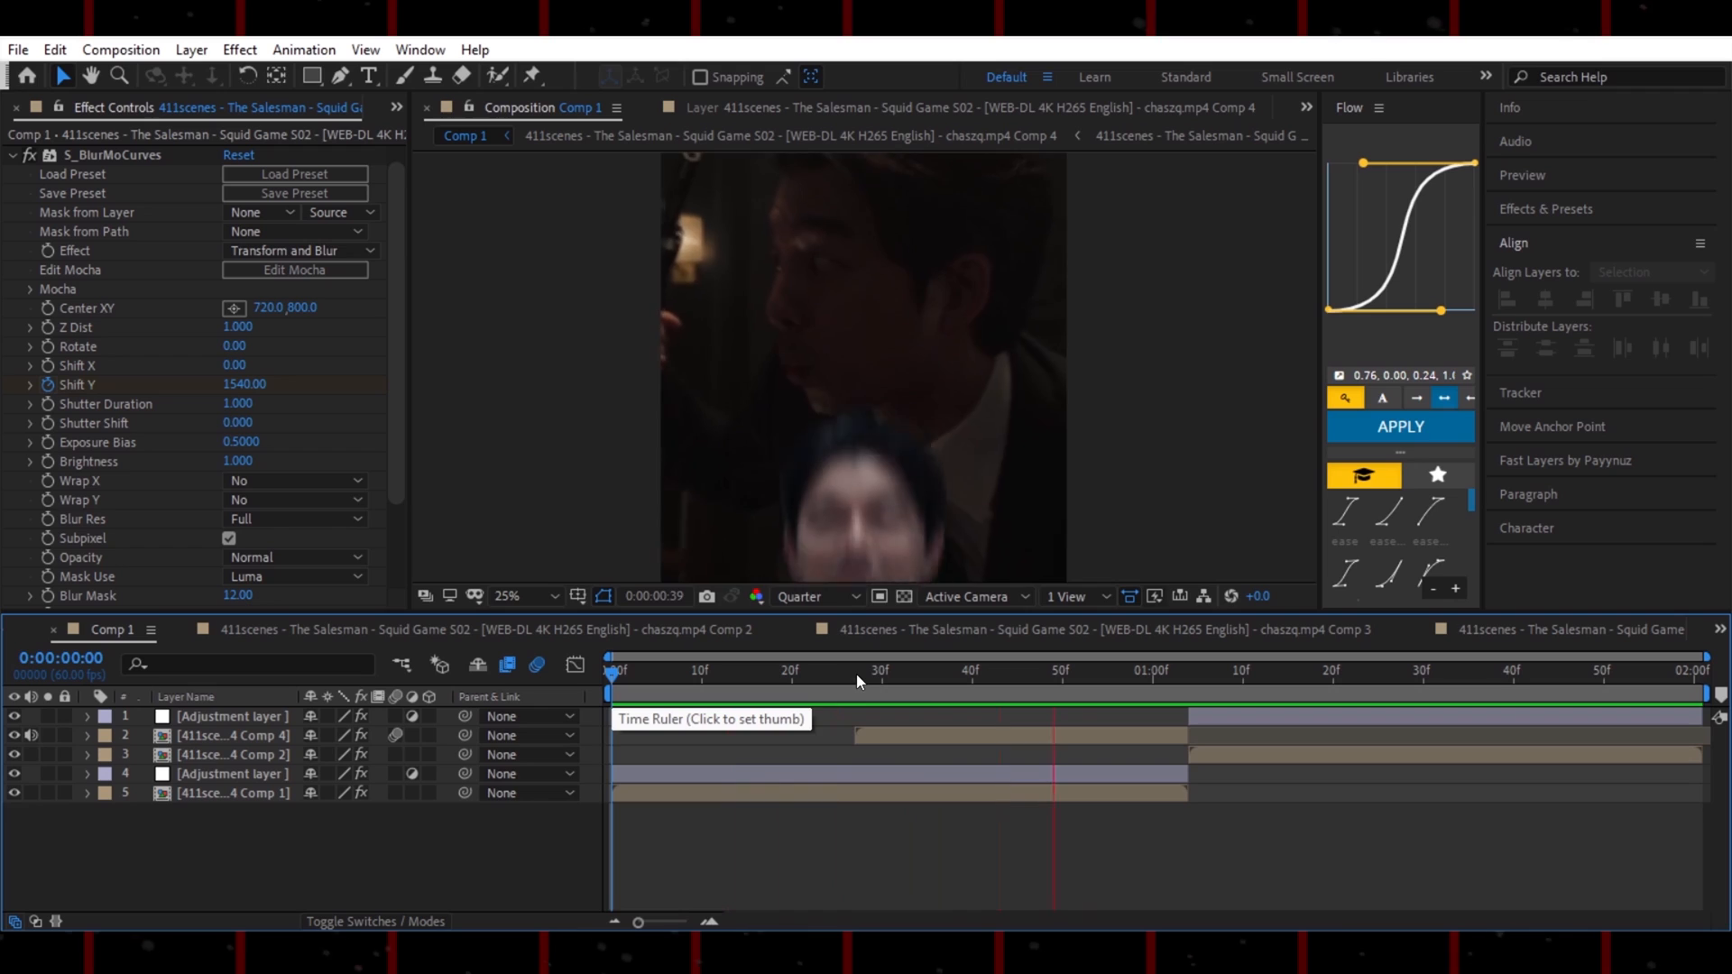
left_click(992, 684)
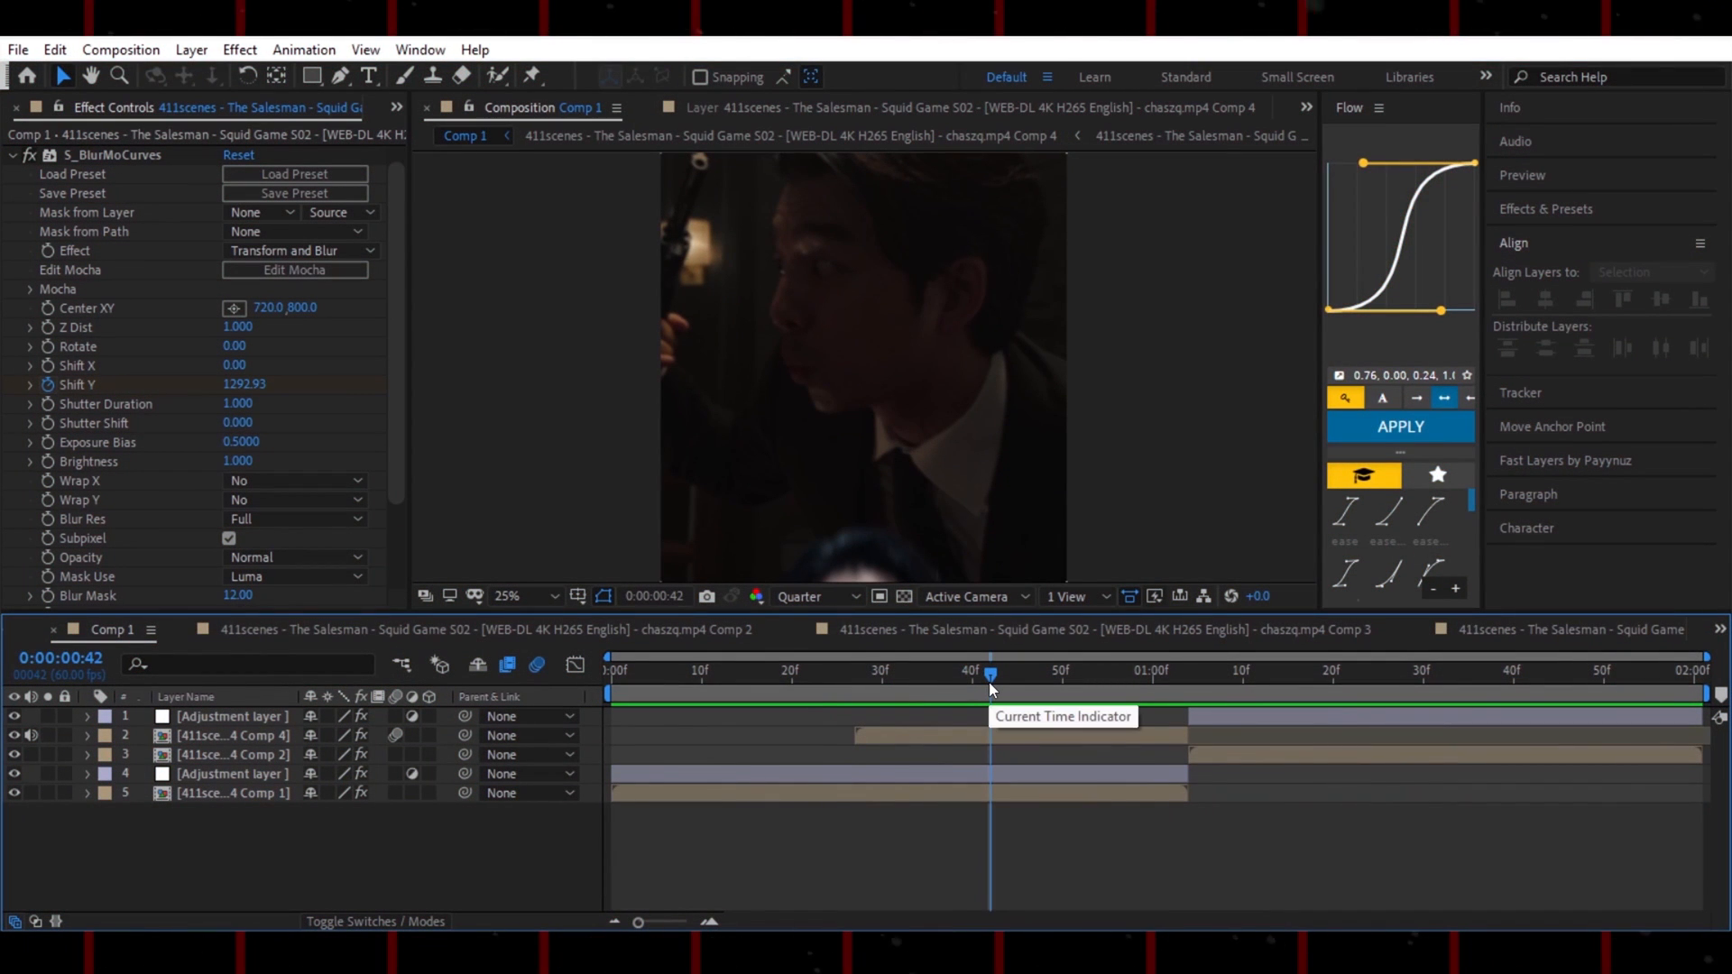
key("alt+ctrl+y")
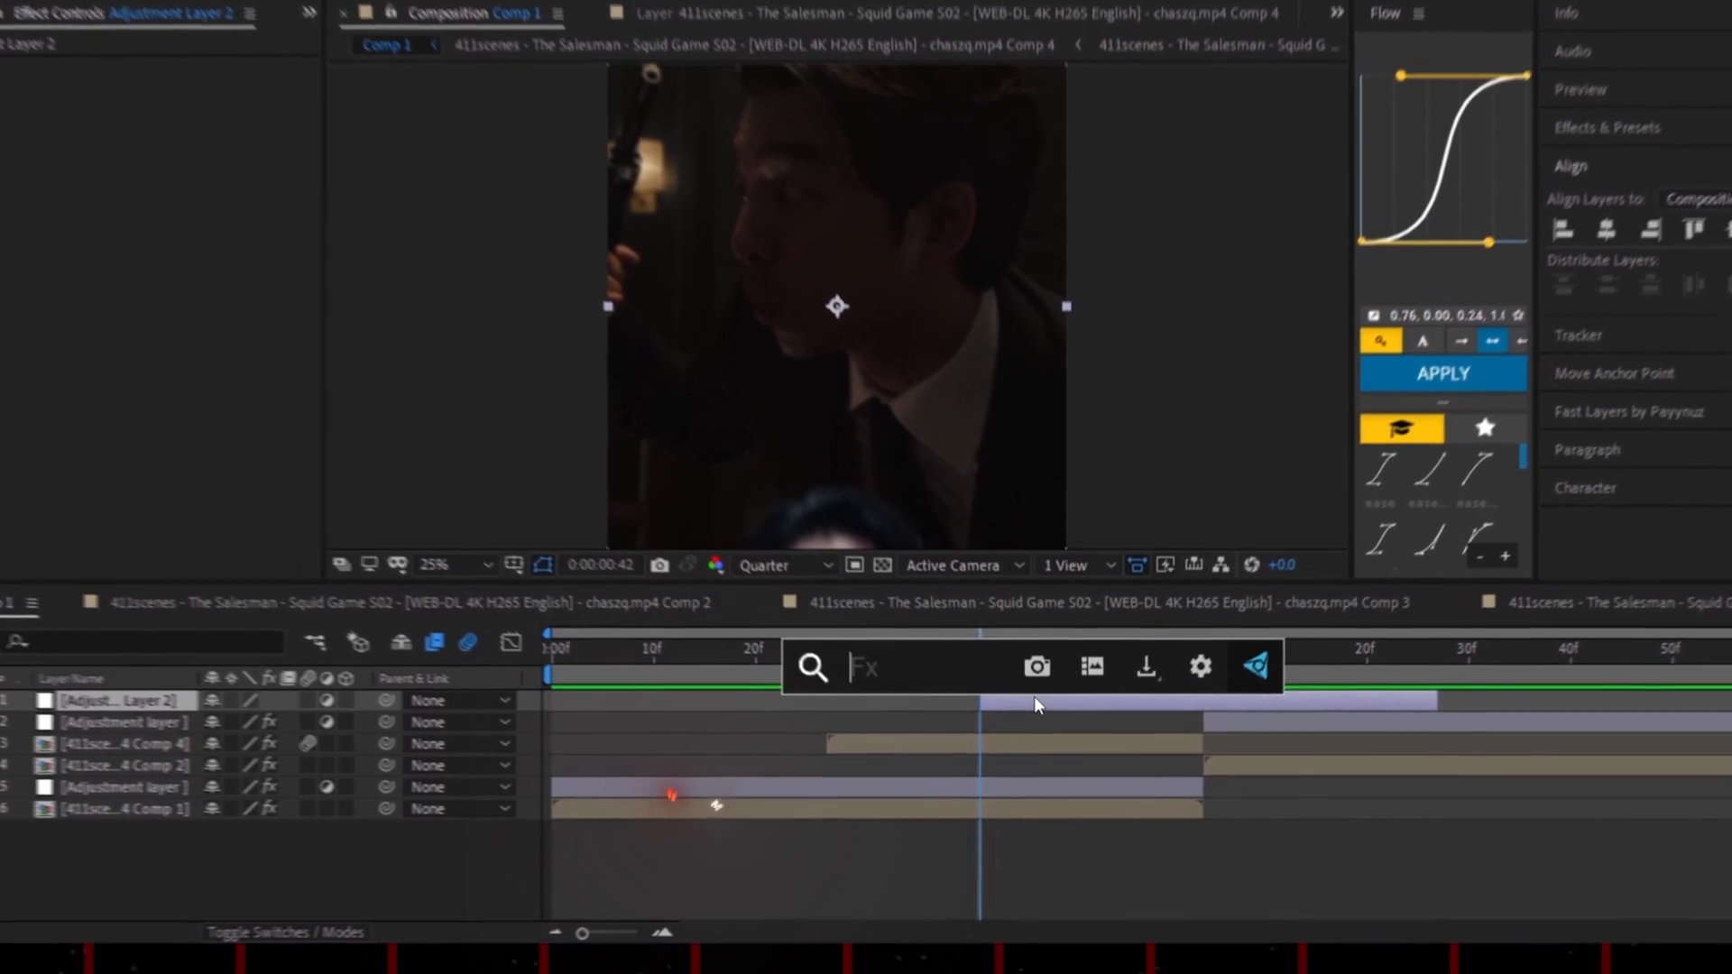
Apply Motion Tile to Adjustment Layer 2 with 300 output width and height and mirrored edges
type("motion")
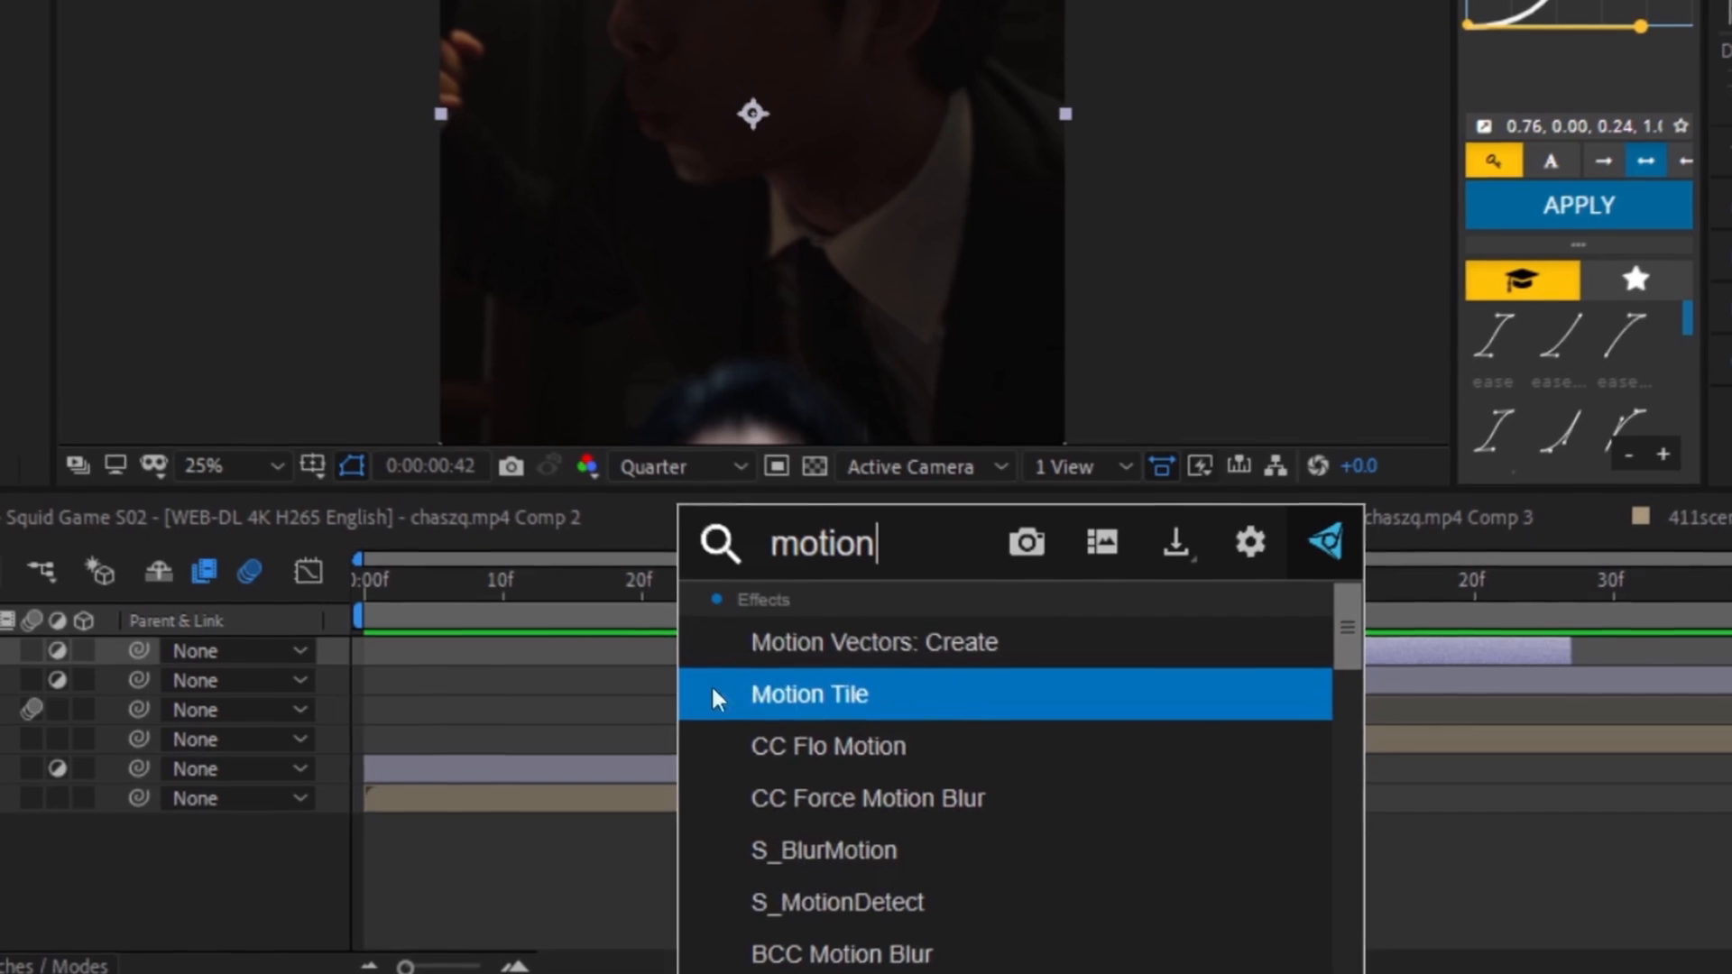
double_click(810, 695)
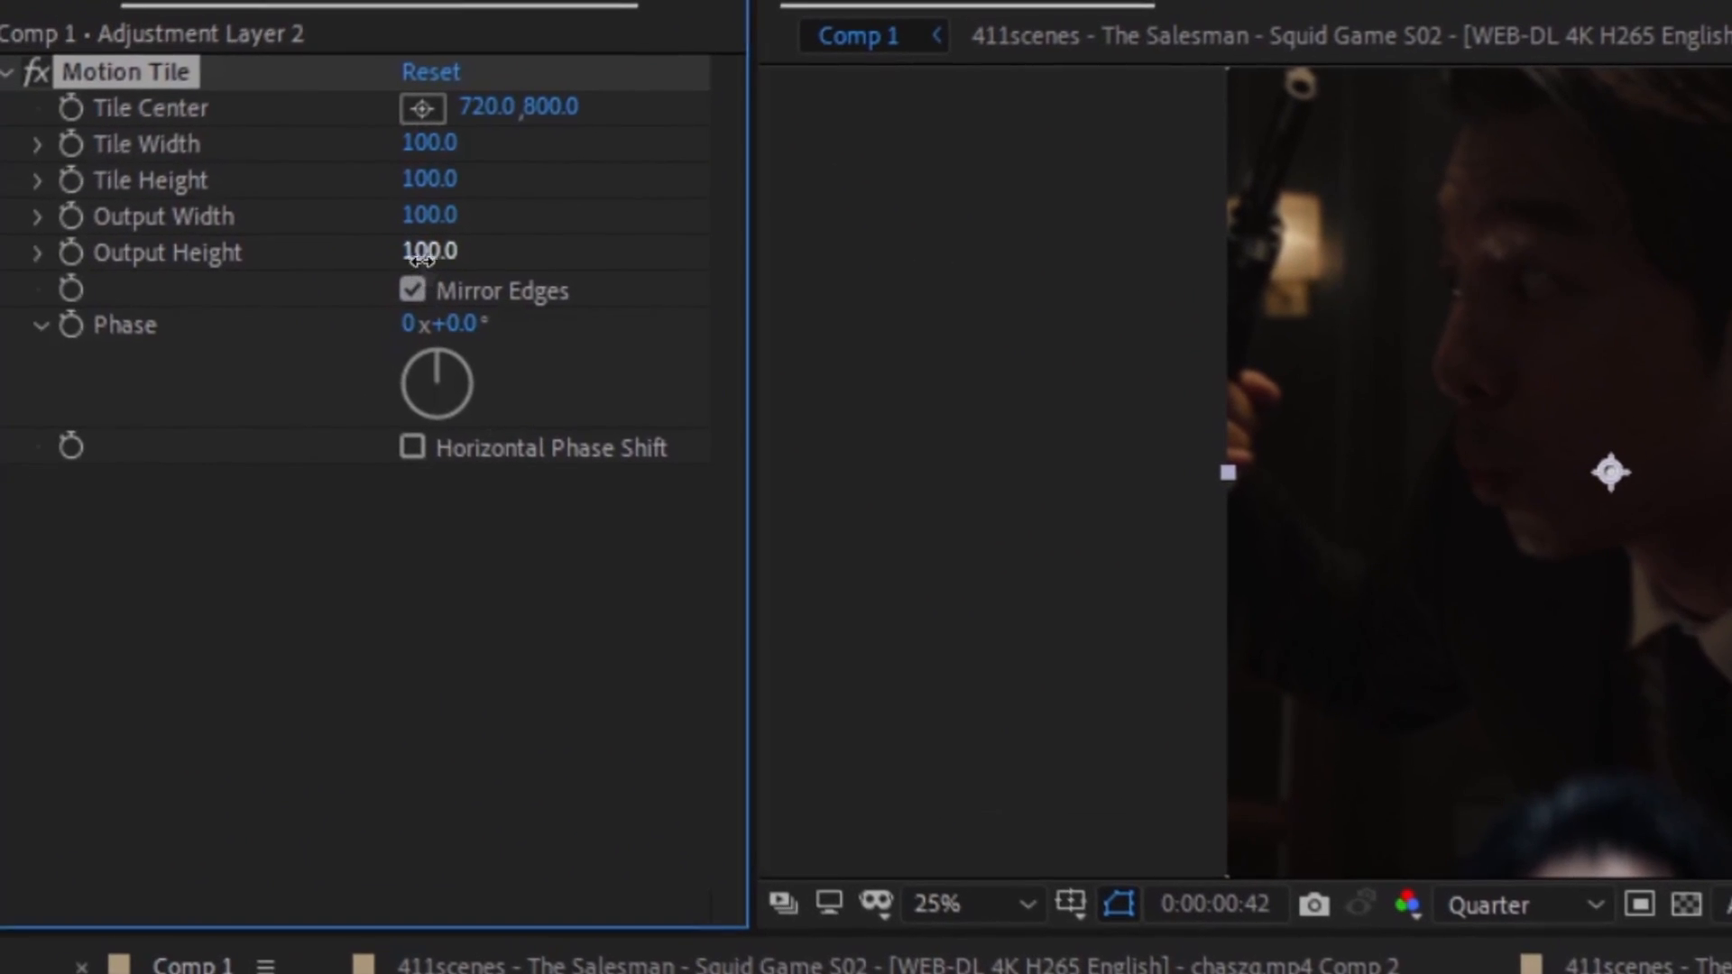
type("300")
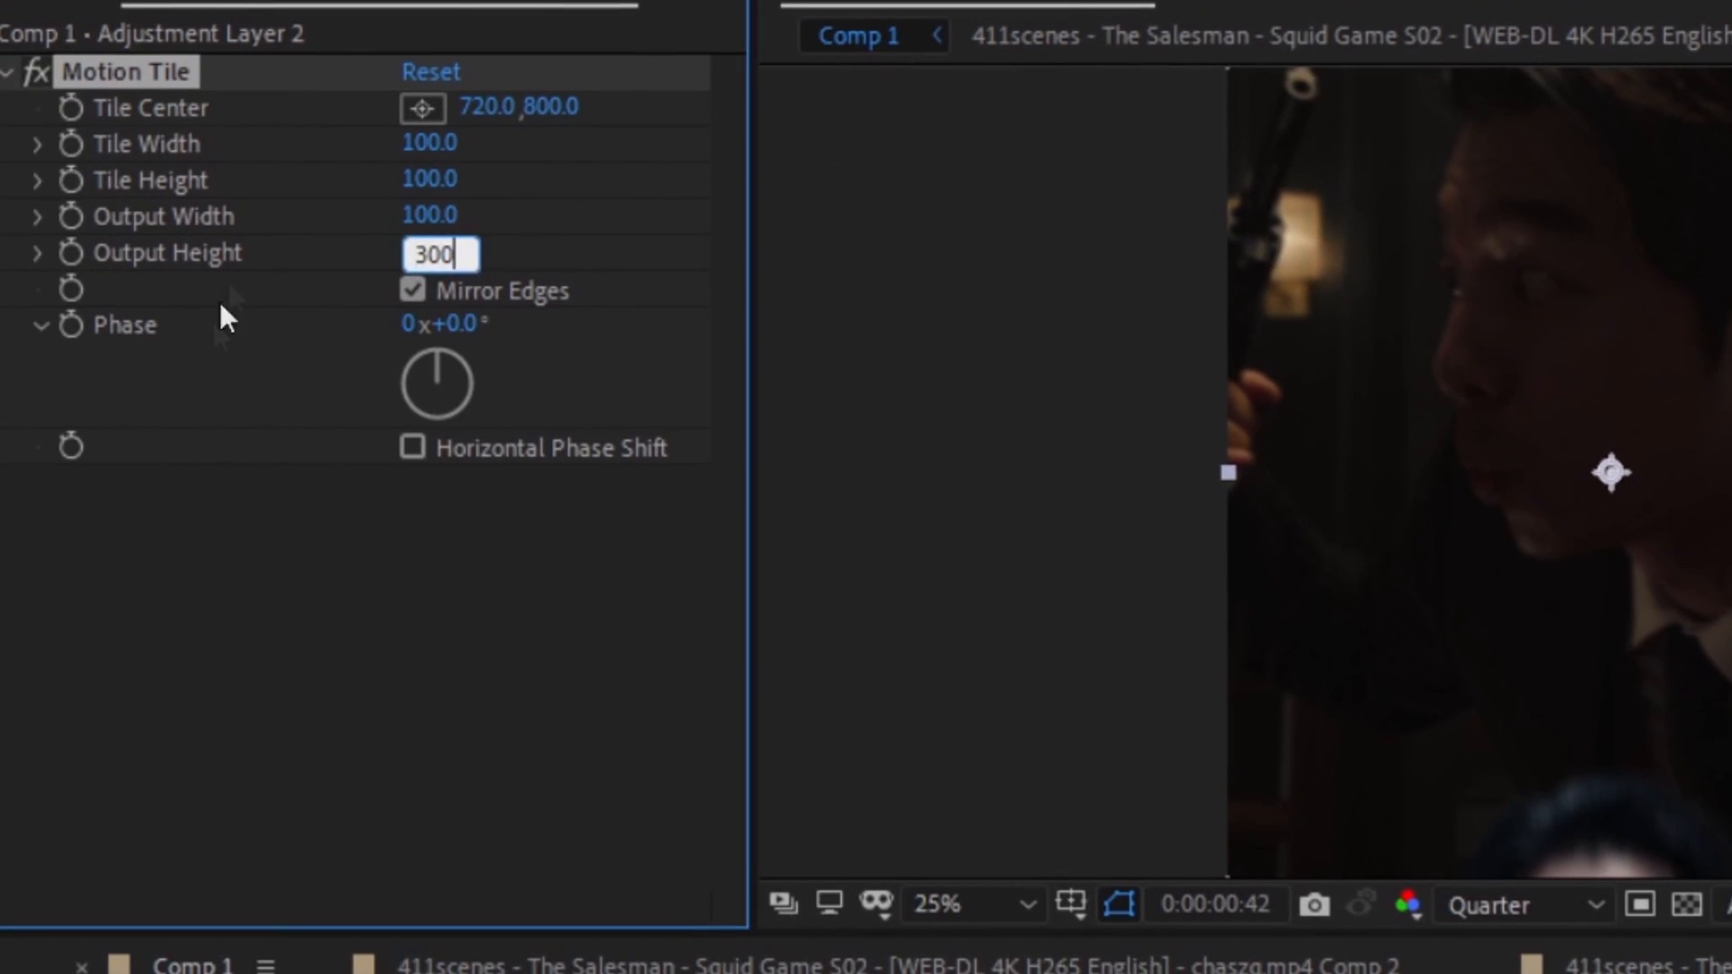
left_click(429, 216)
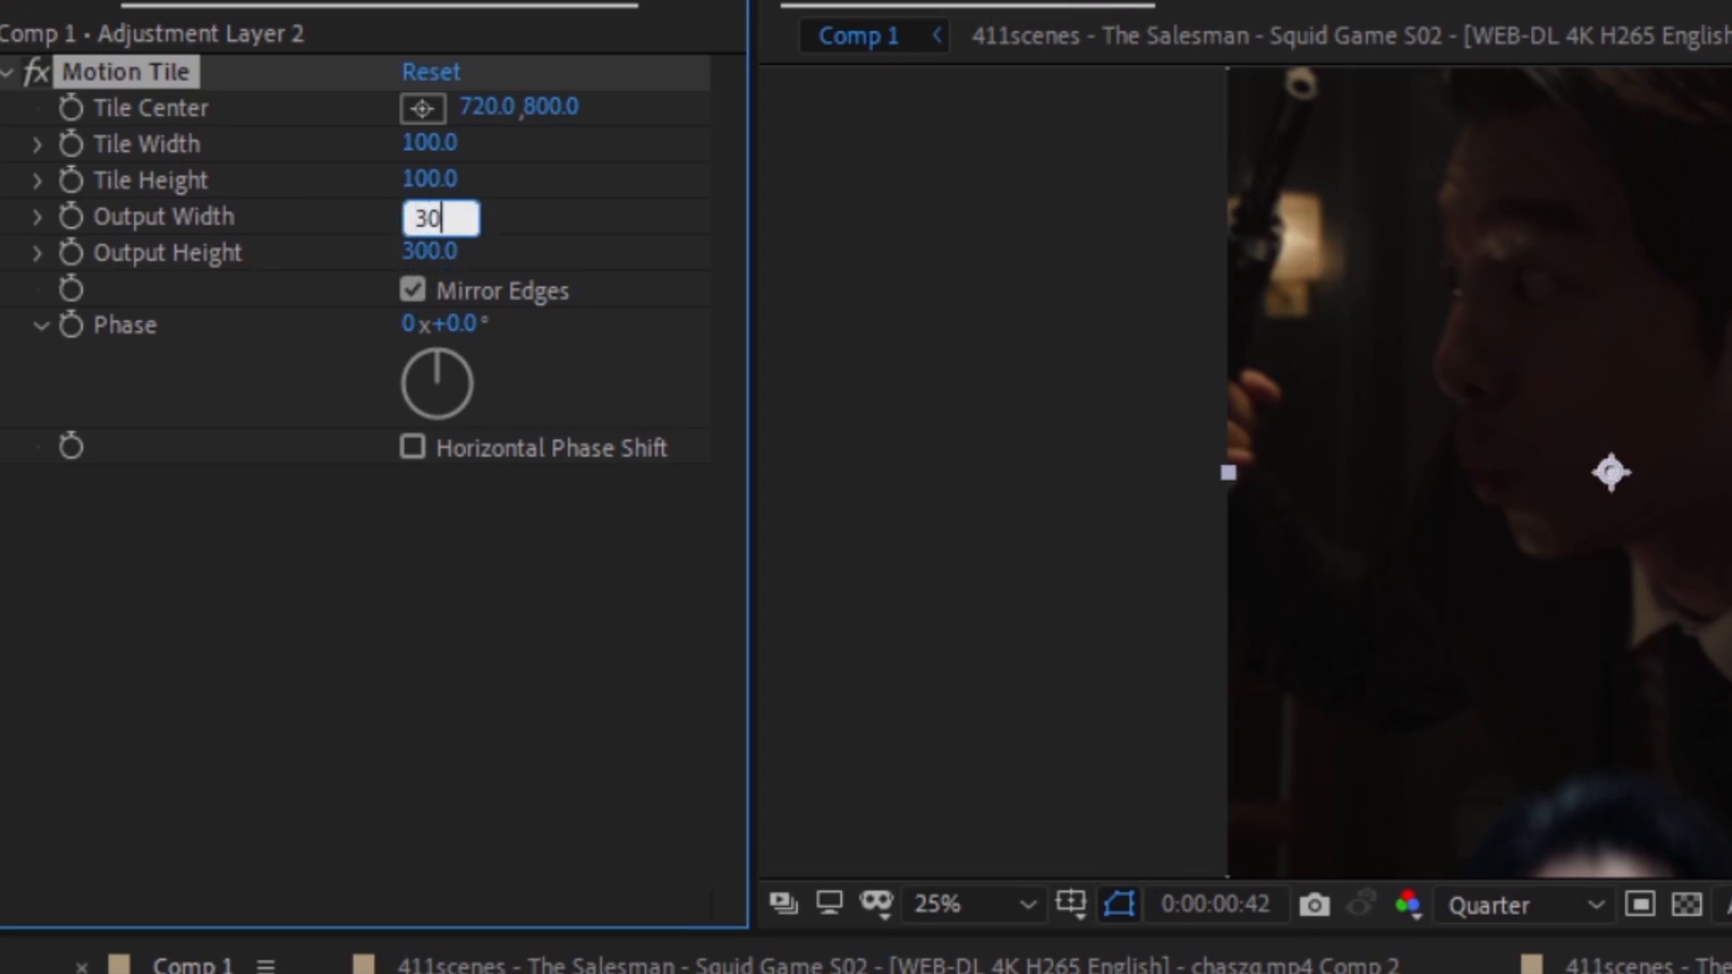
left_click(10, 72)
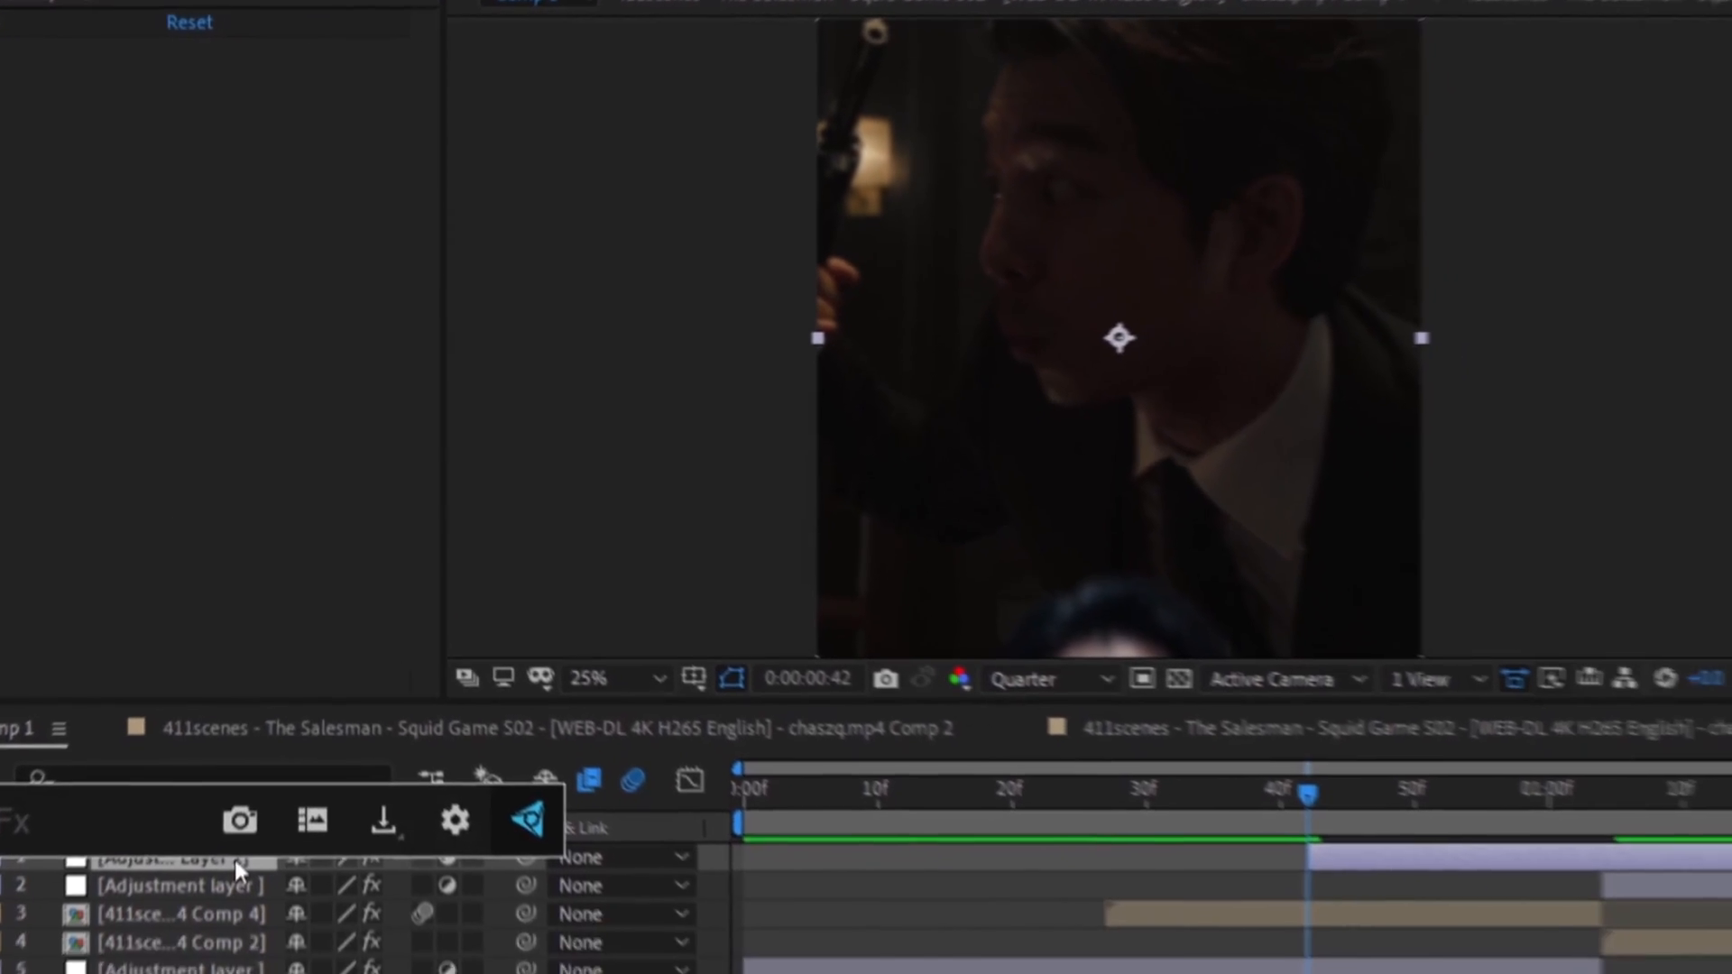
Apply S_Shake with frequency 13 and Amplitude keyframes ending at 0
type("s_sha")
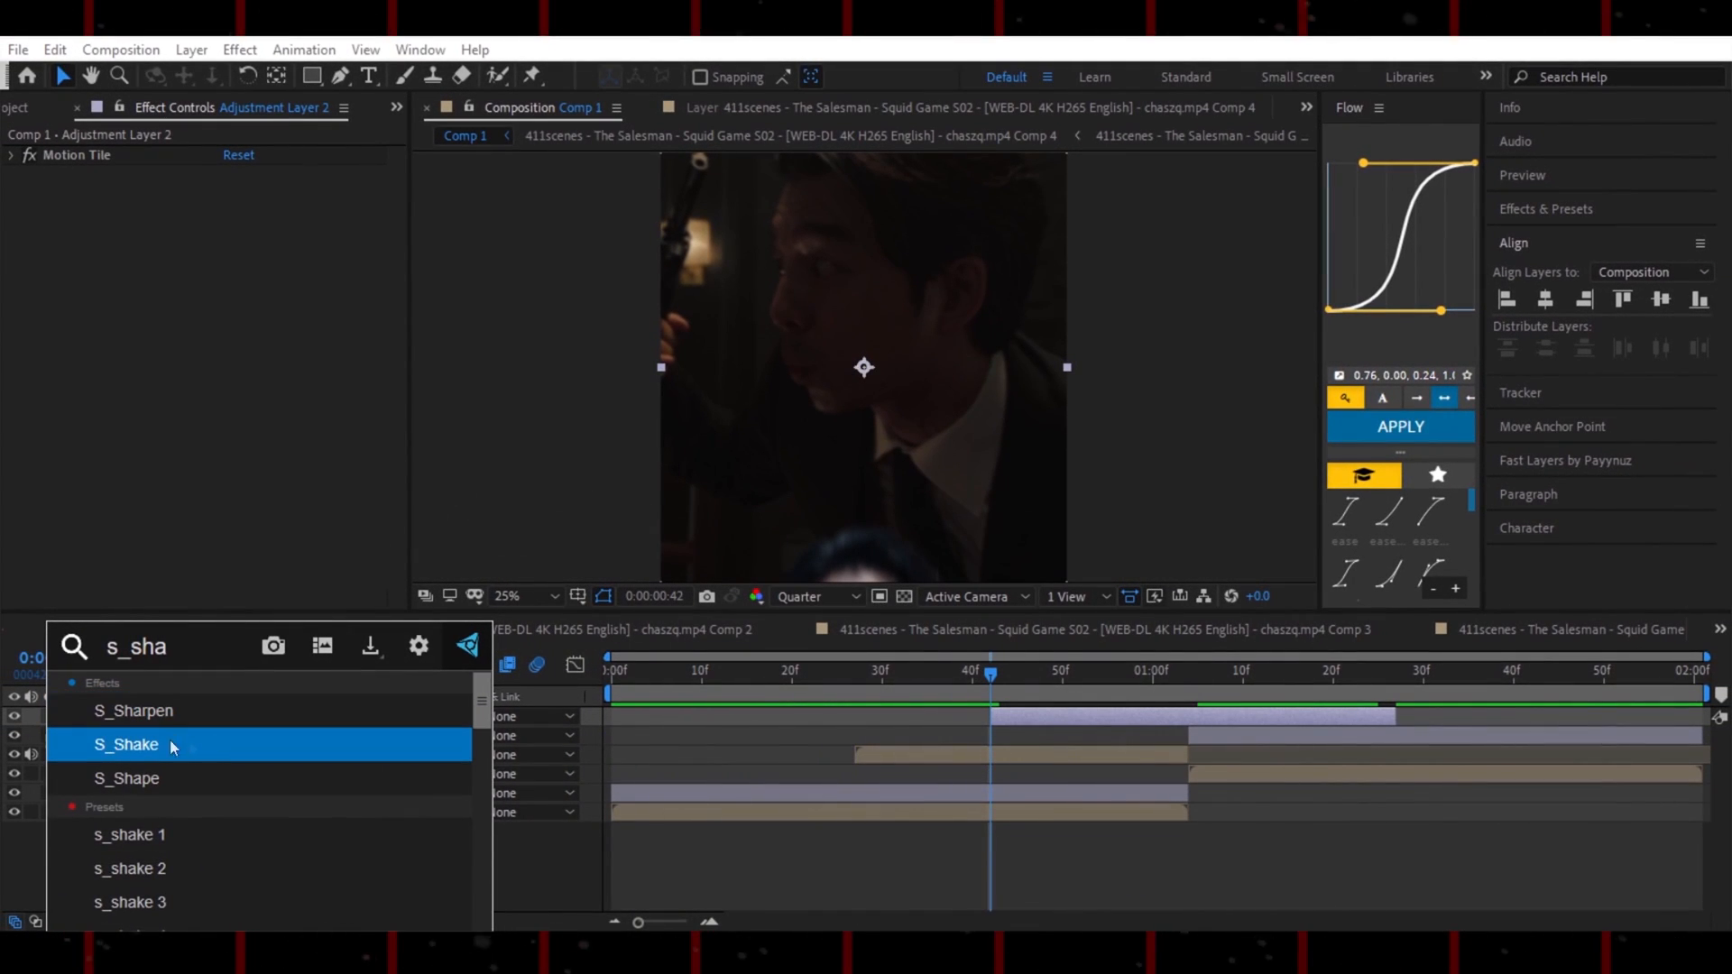
double_click(126, 744)
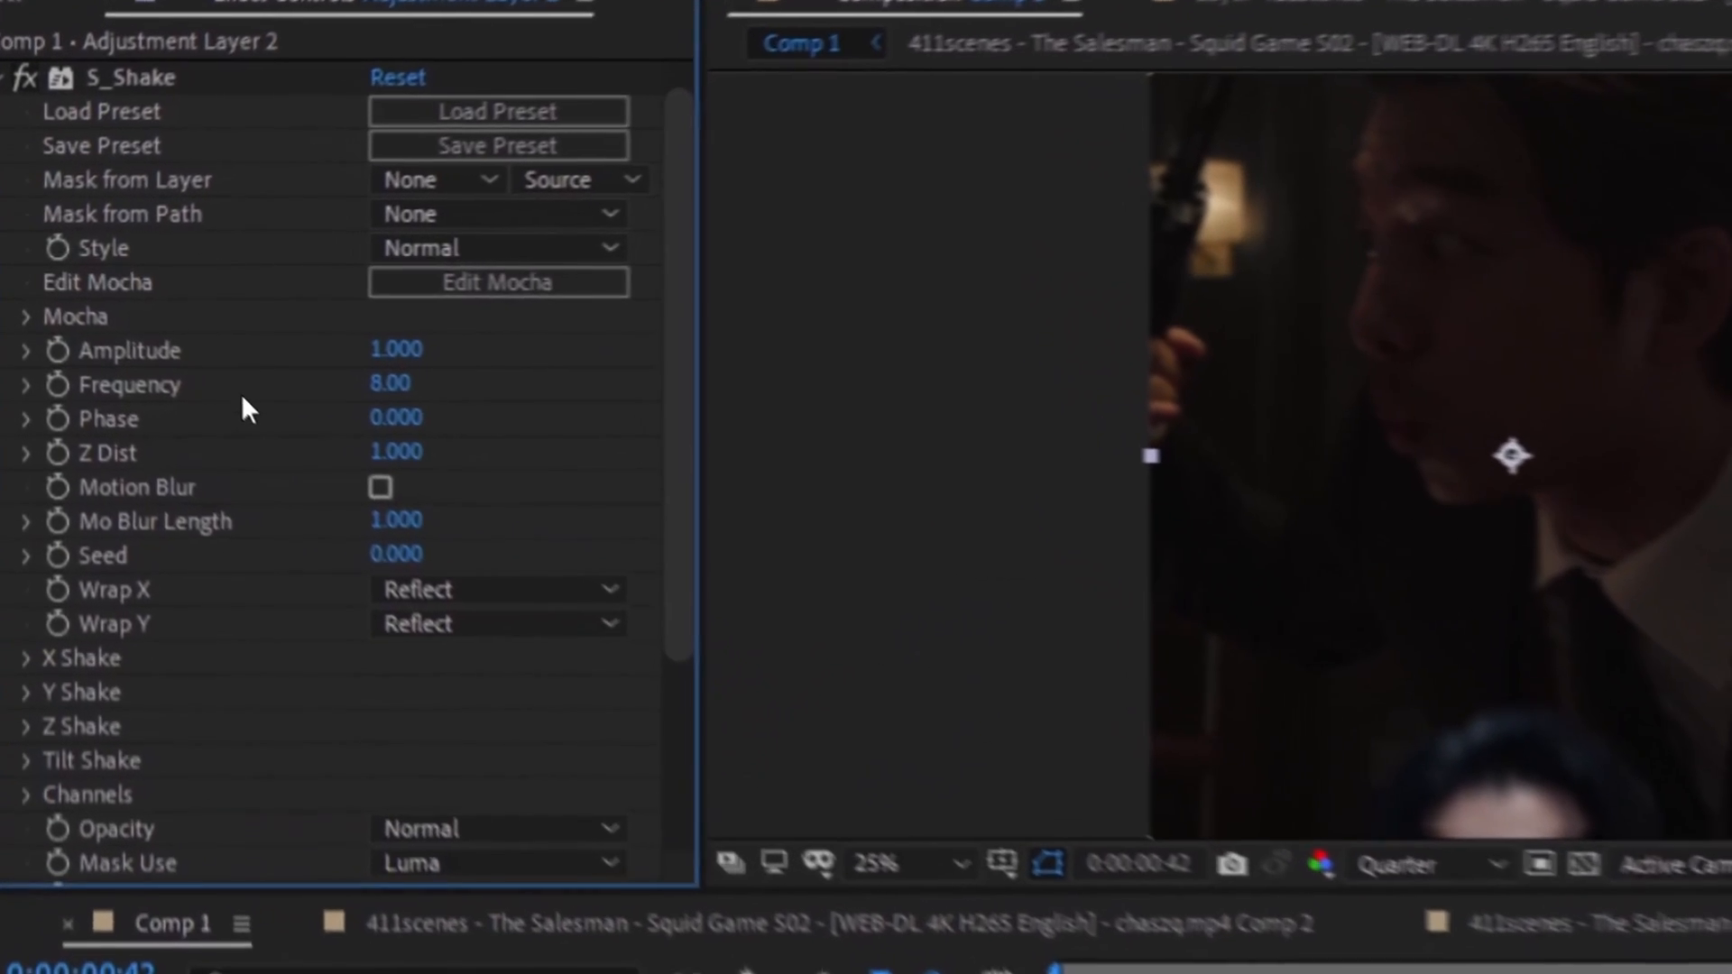
double_click(390, 385)
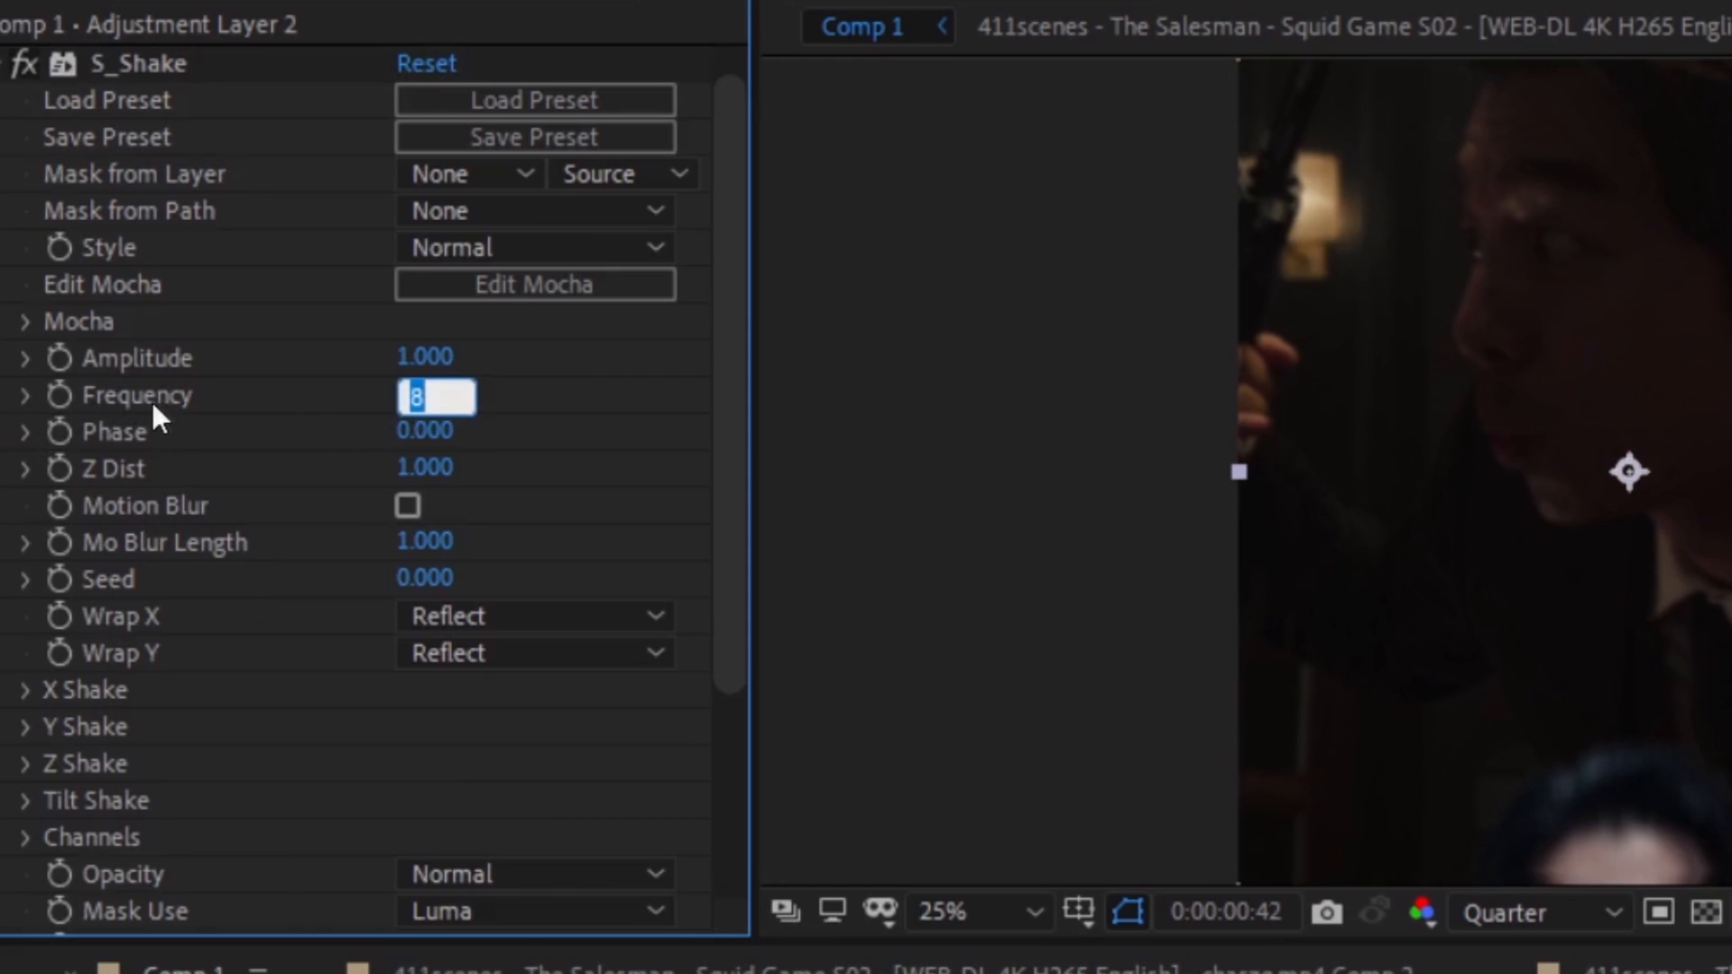
type("13")
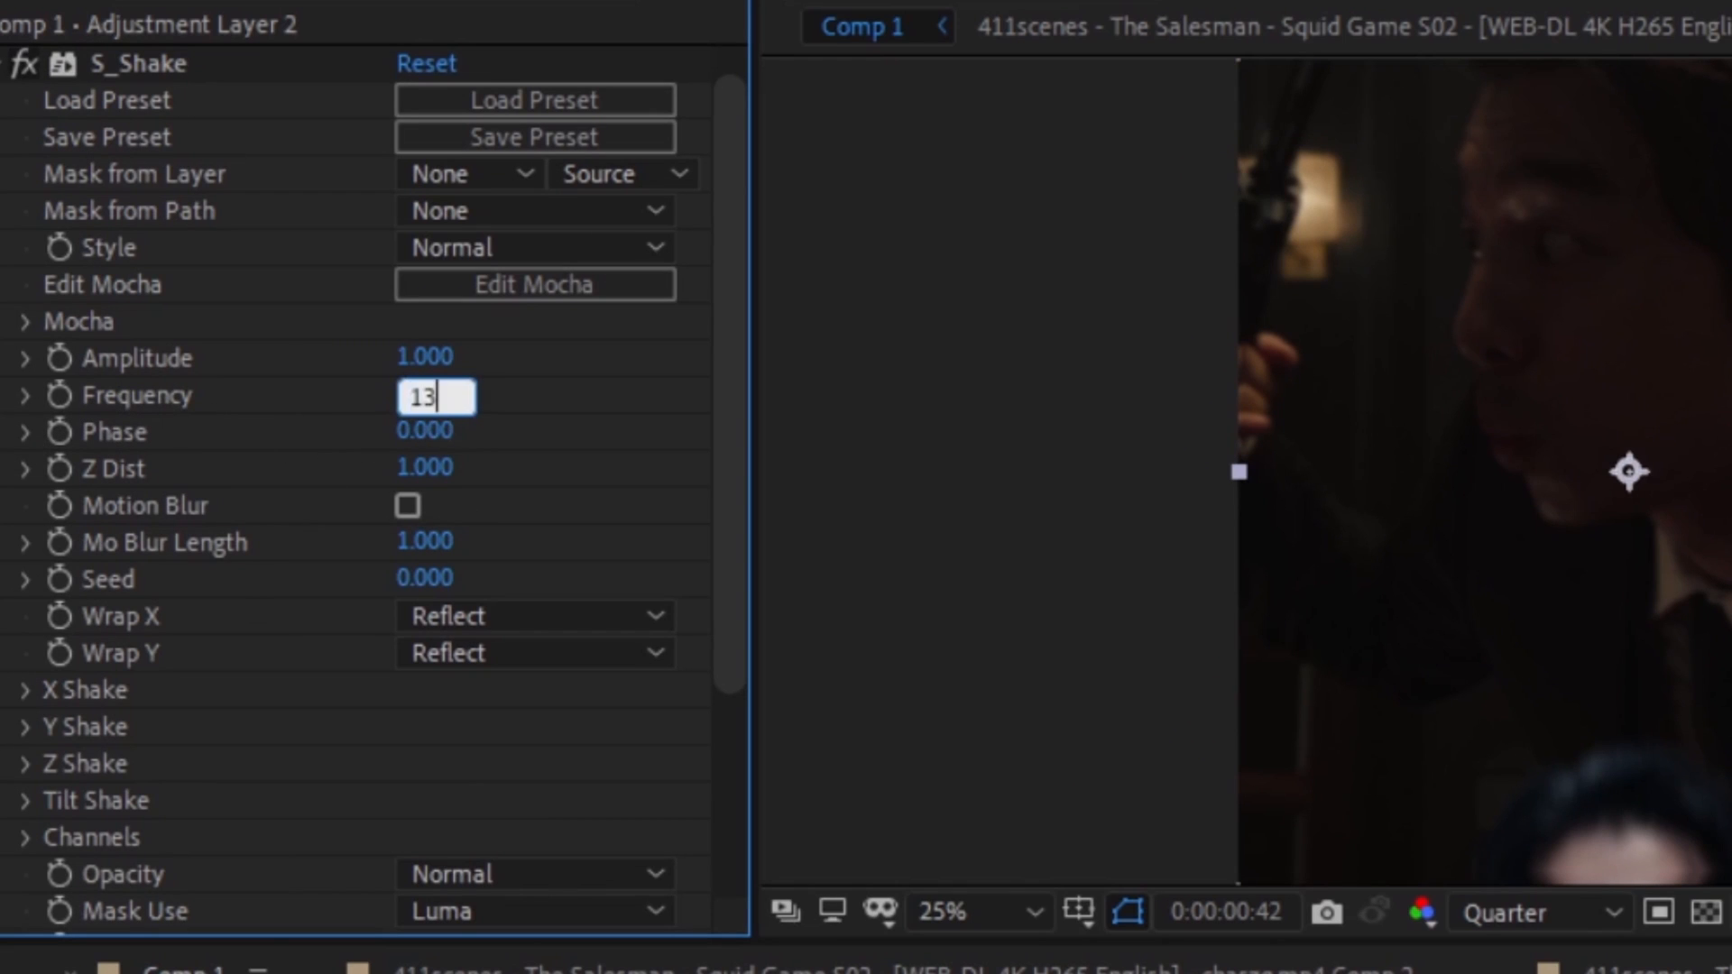
key("Enter")
type("0.97")
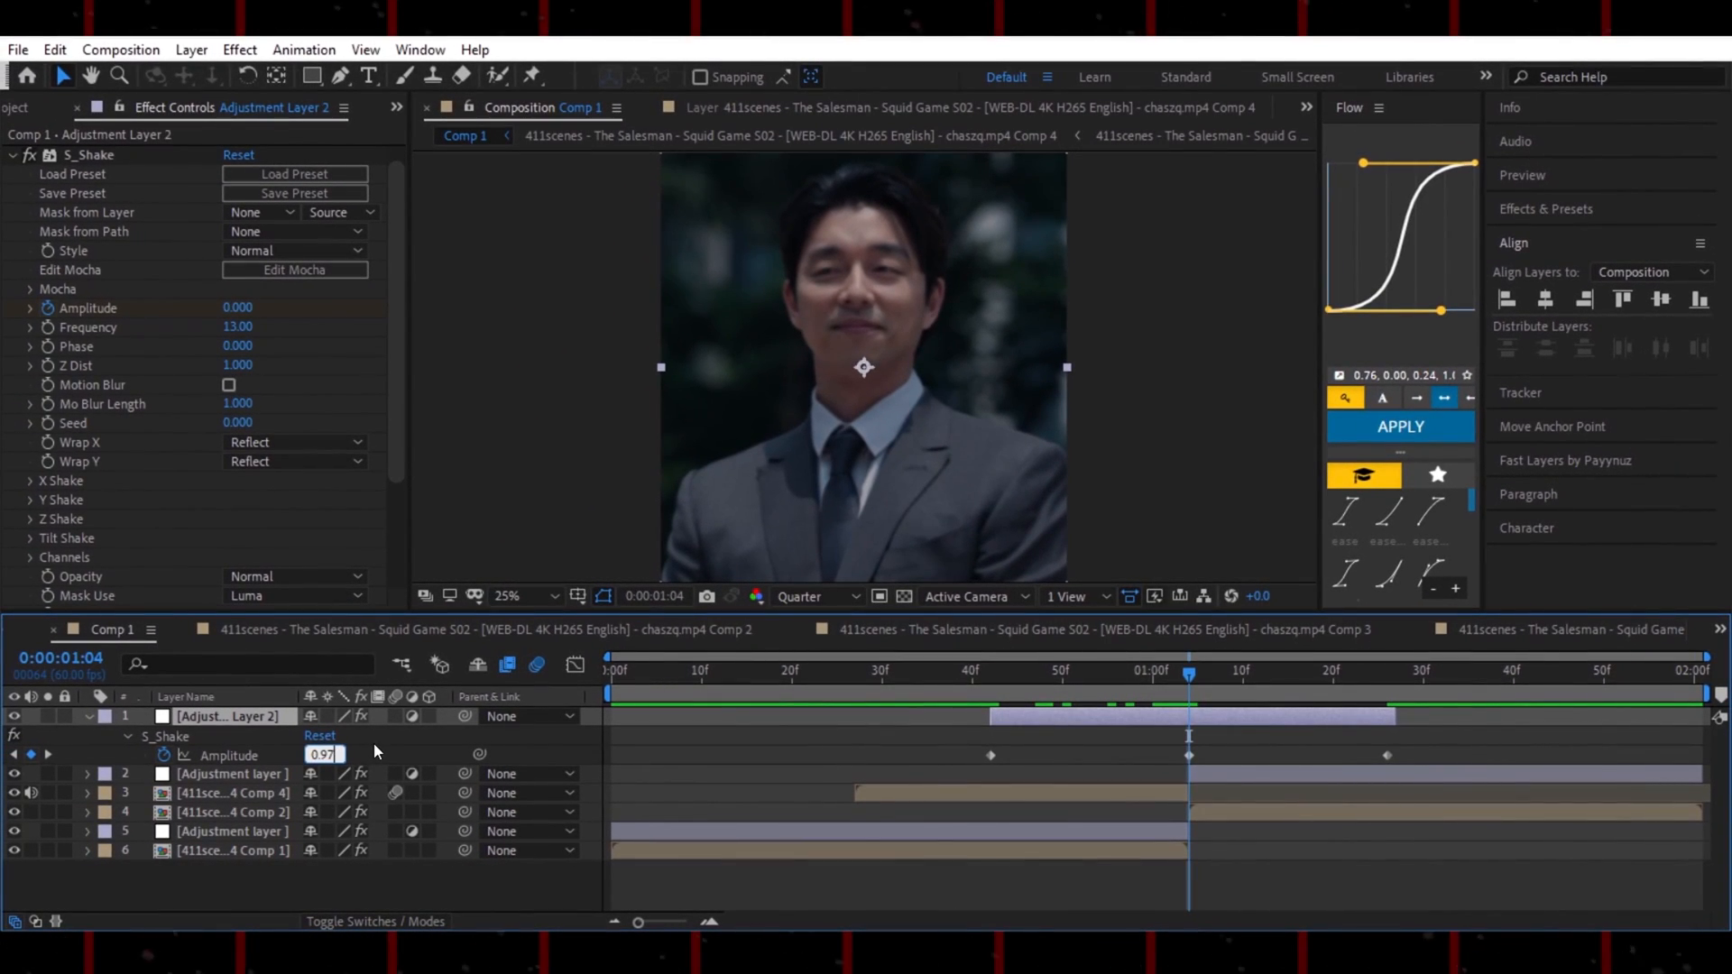
key("Enter")
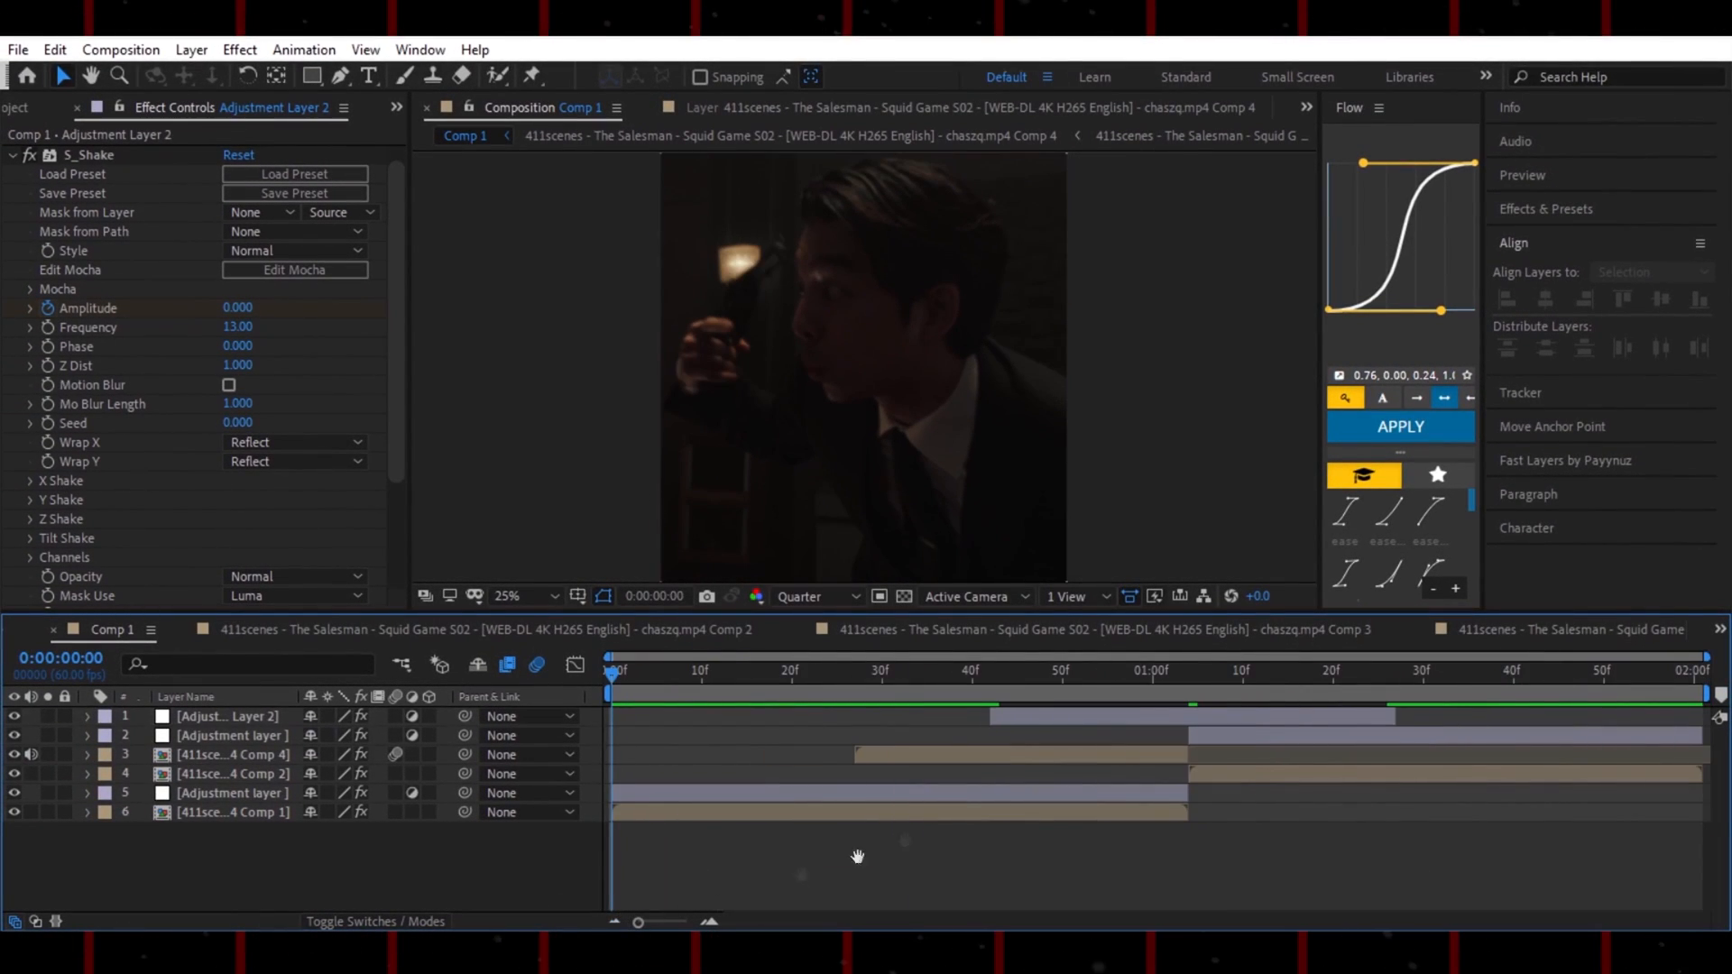
Apply BCC Lens Blur OBS with gamma 1000, Sharper quality and keyframed iris scale
left_click(855, 672)
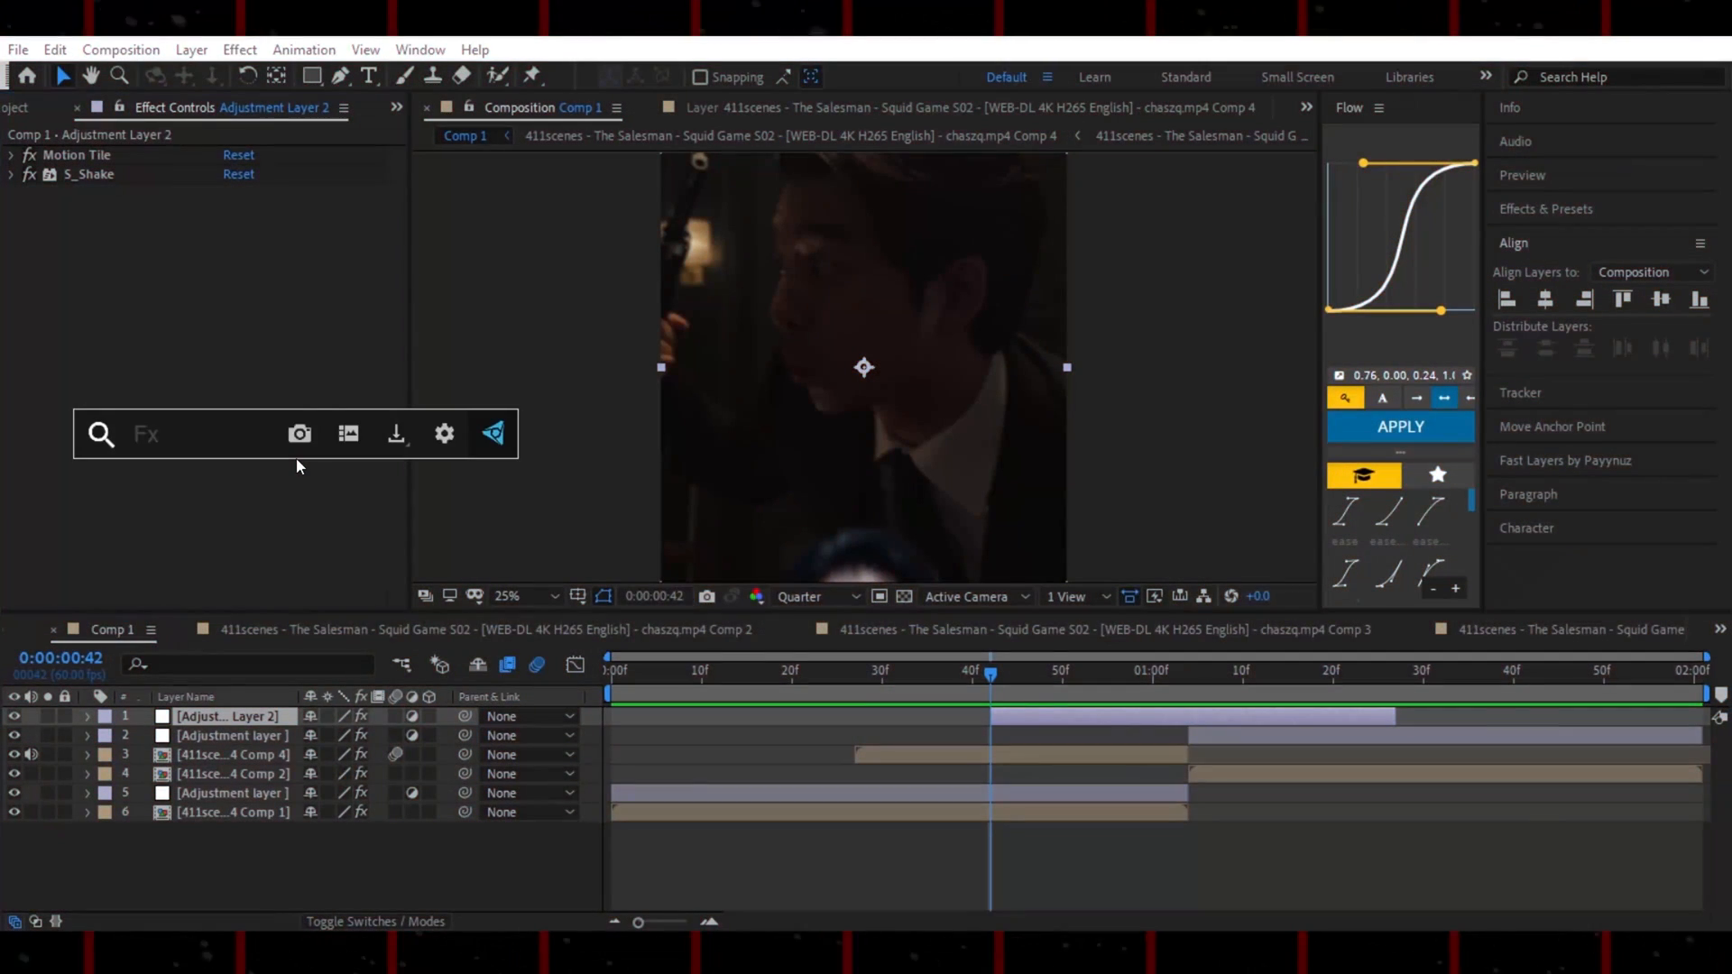
type("bcc")
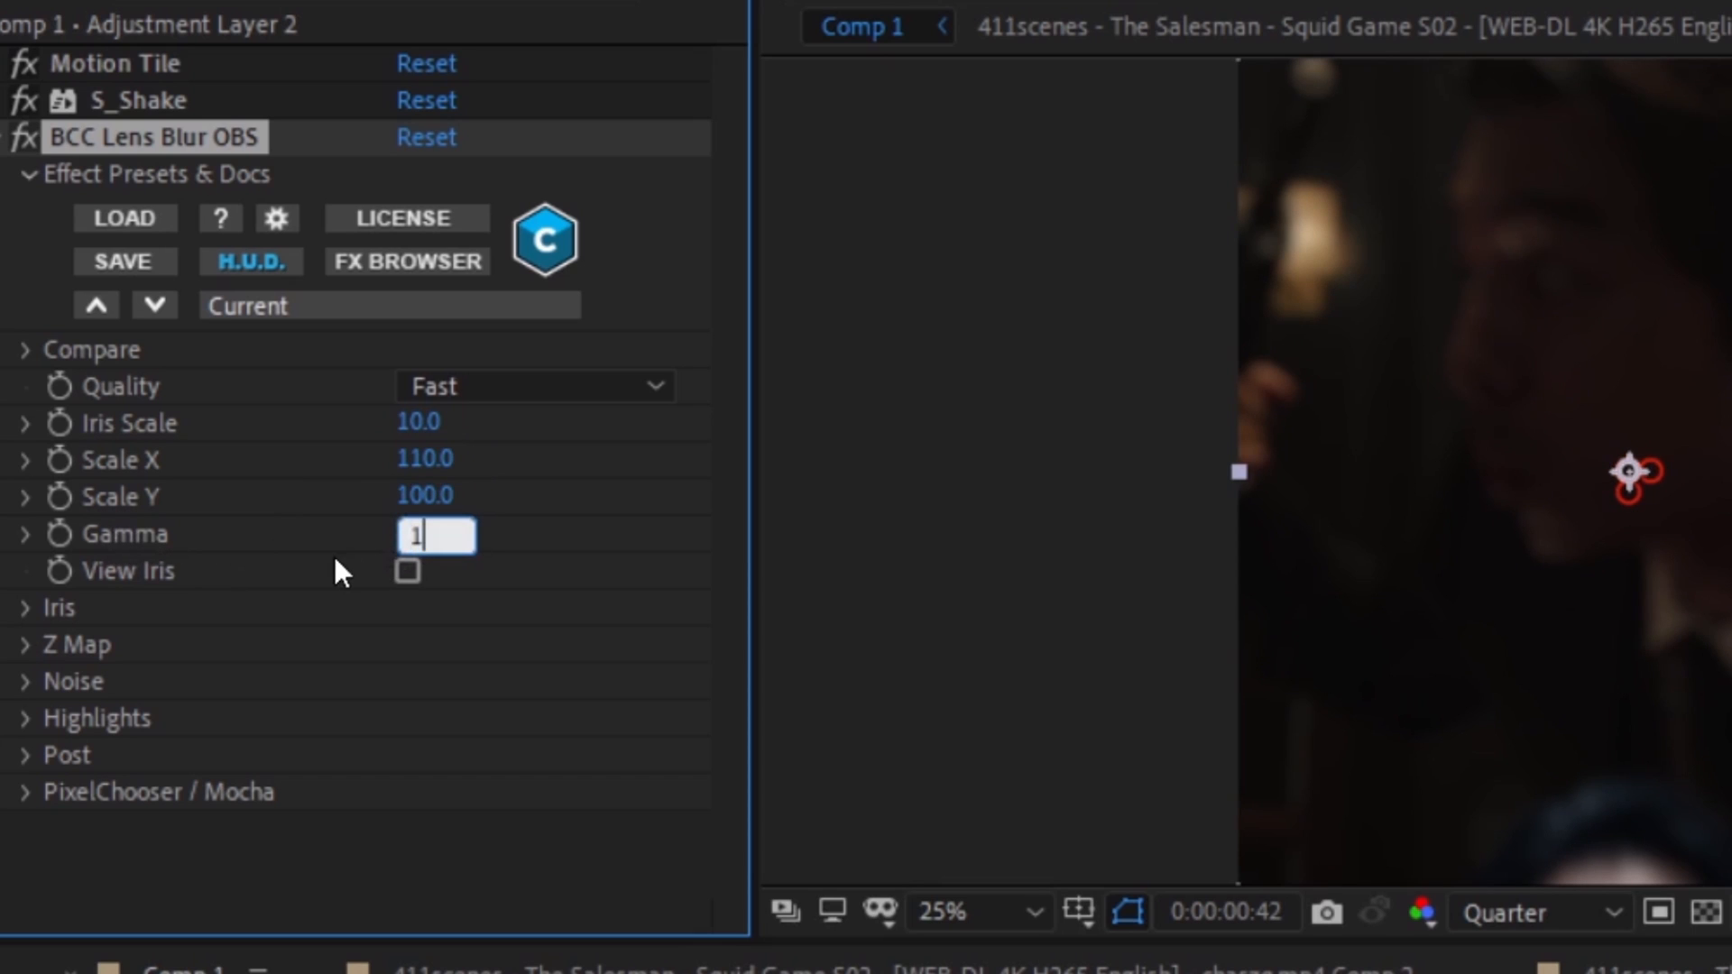
type("1000.0")
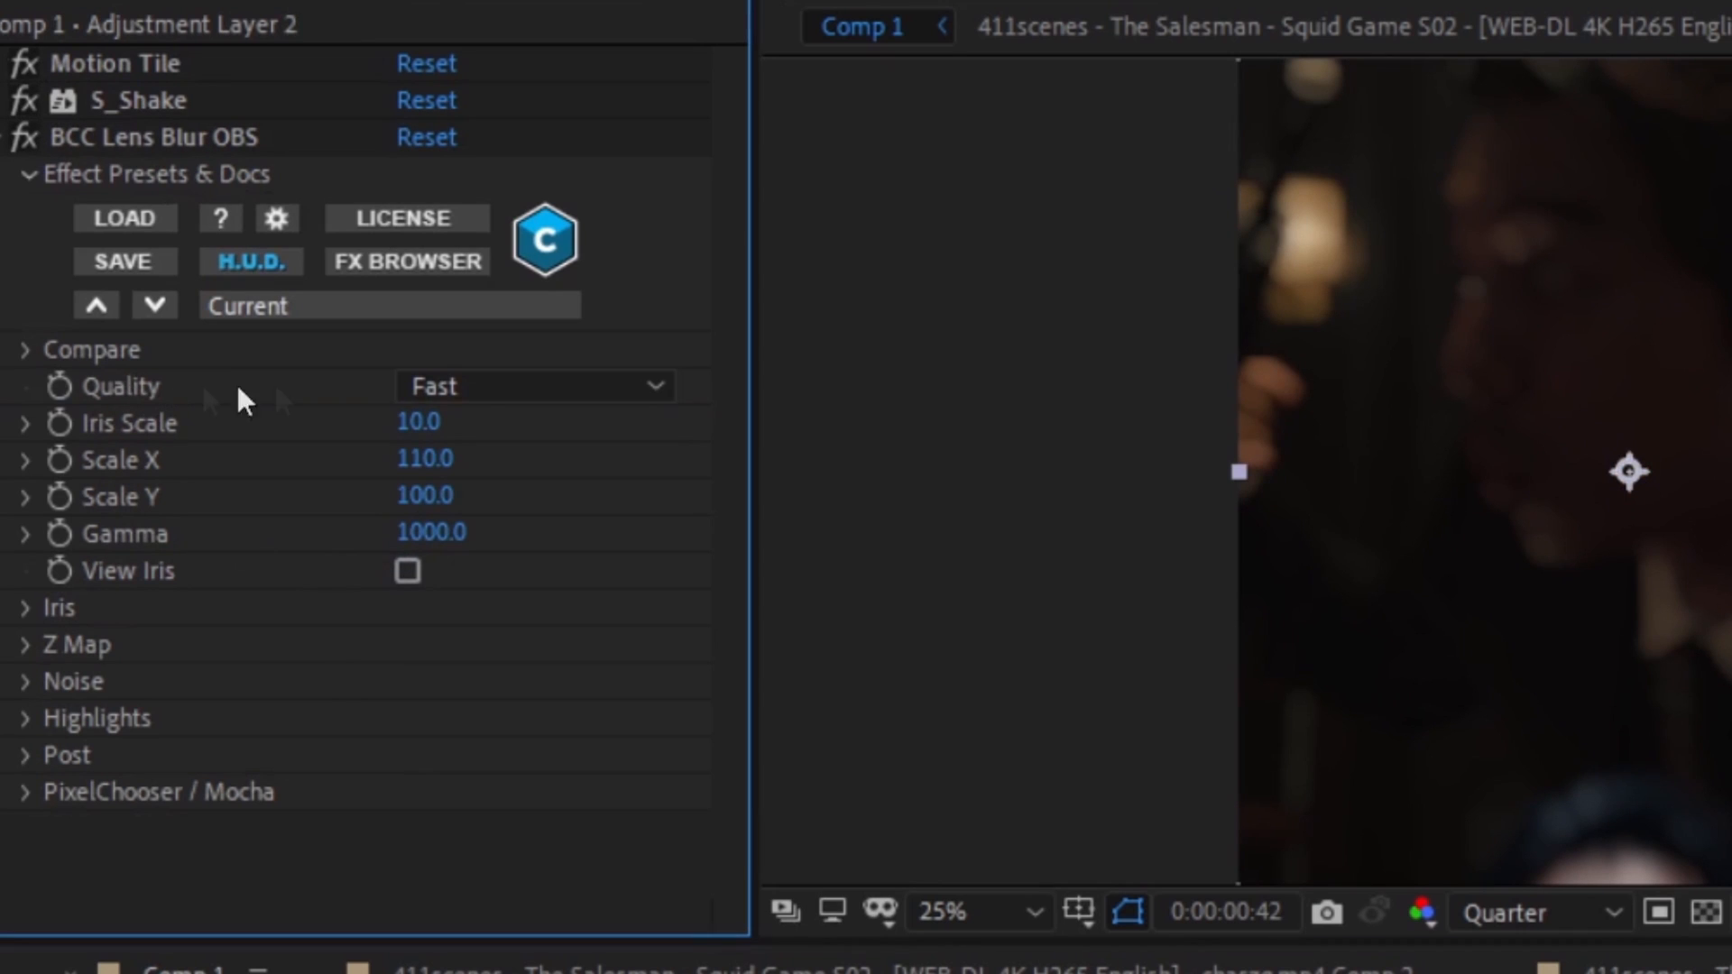
left_click(534, 386)
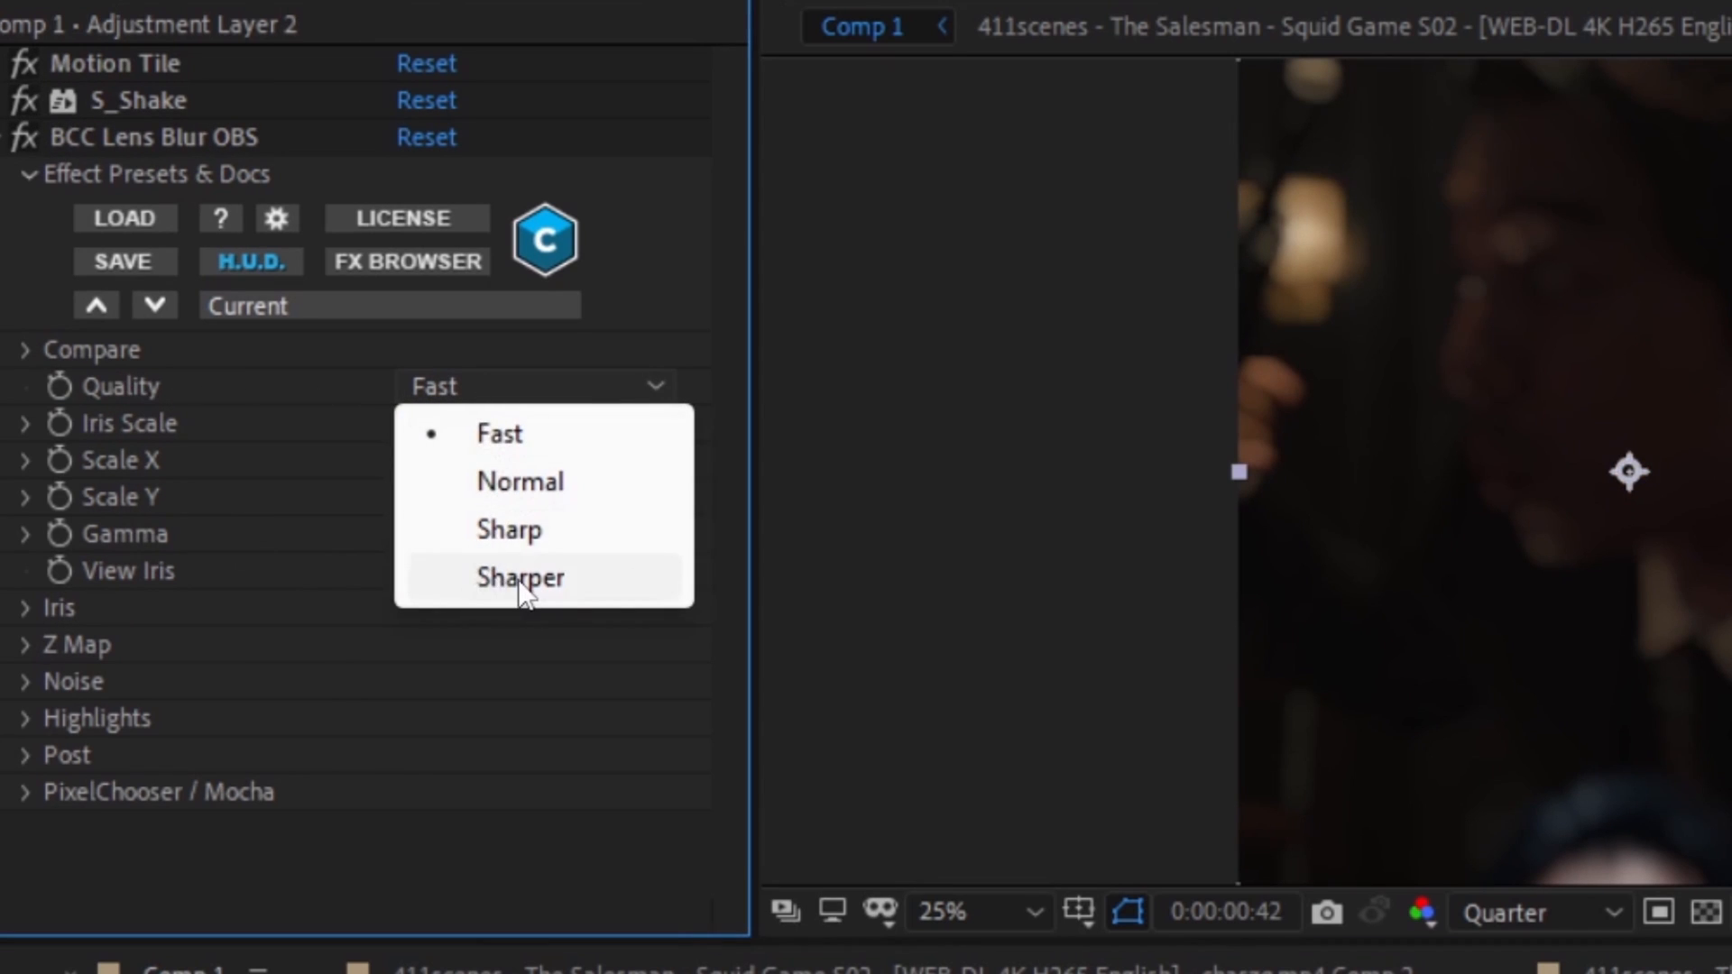
left_click(521, 577)
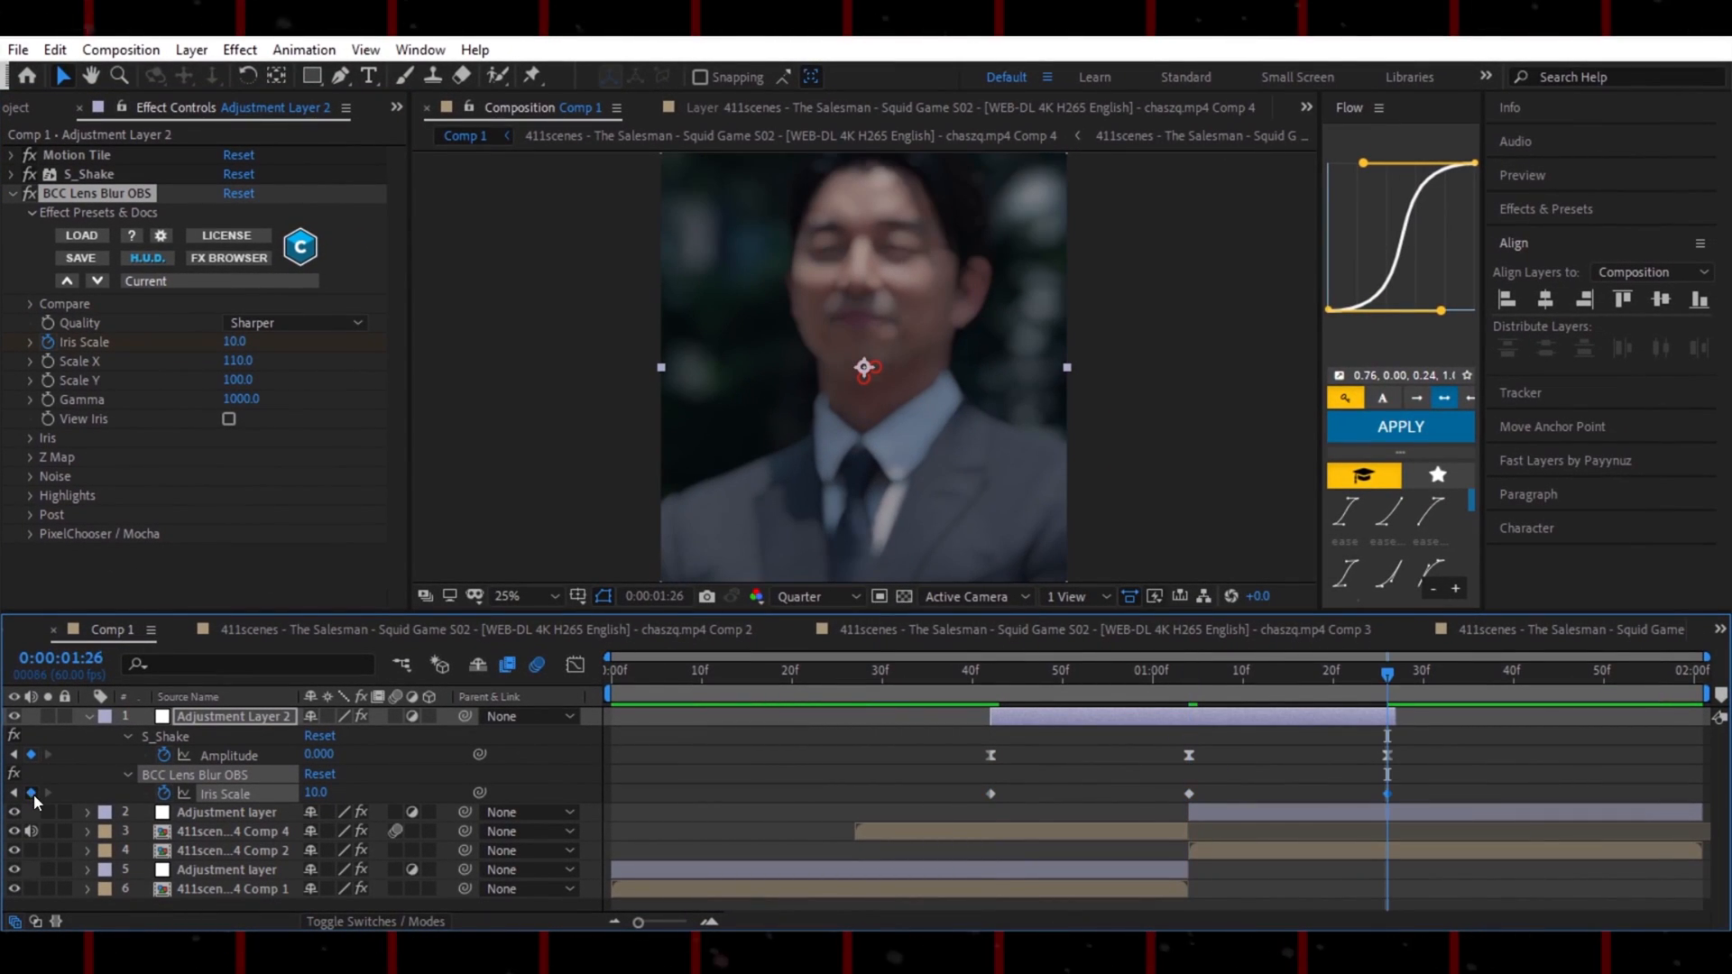
Drag the last keyframe's bezier handle in the speed graph to about 66% influence
left_click(1189, 673)
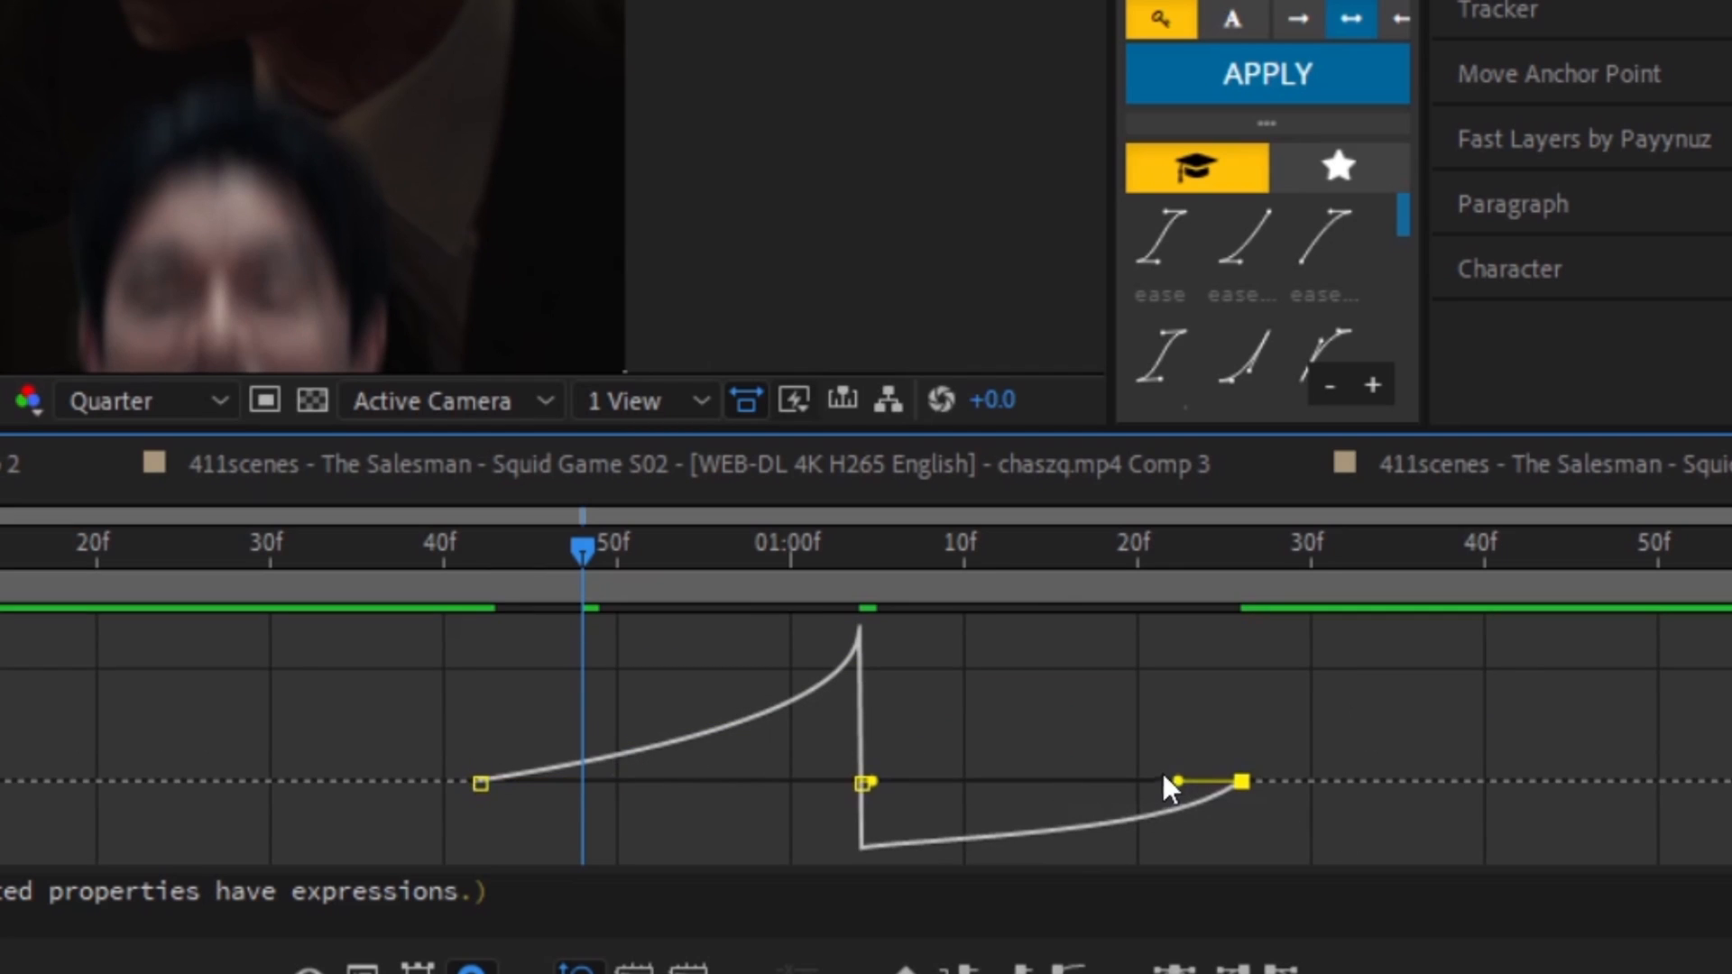
left_click_drag(1180, 781, 1116, 781)
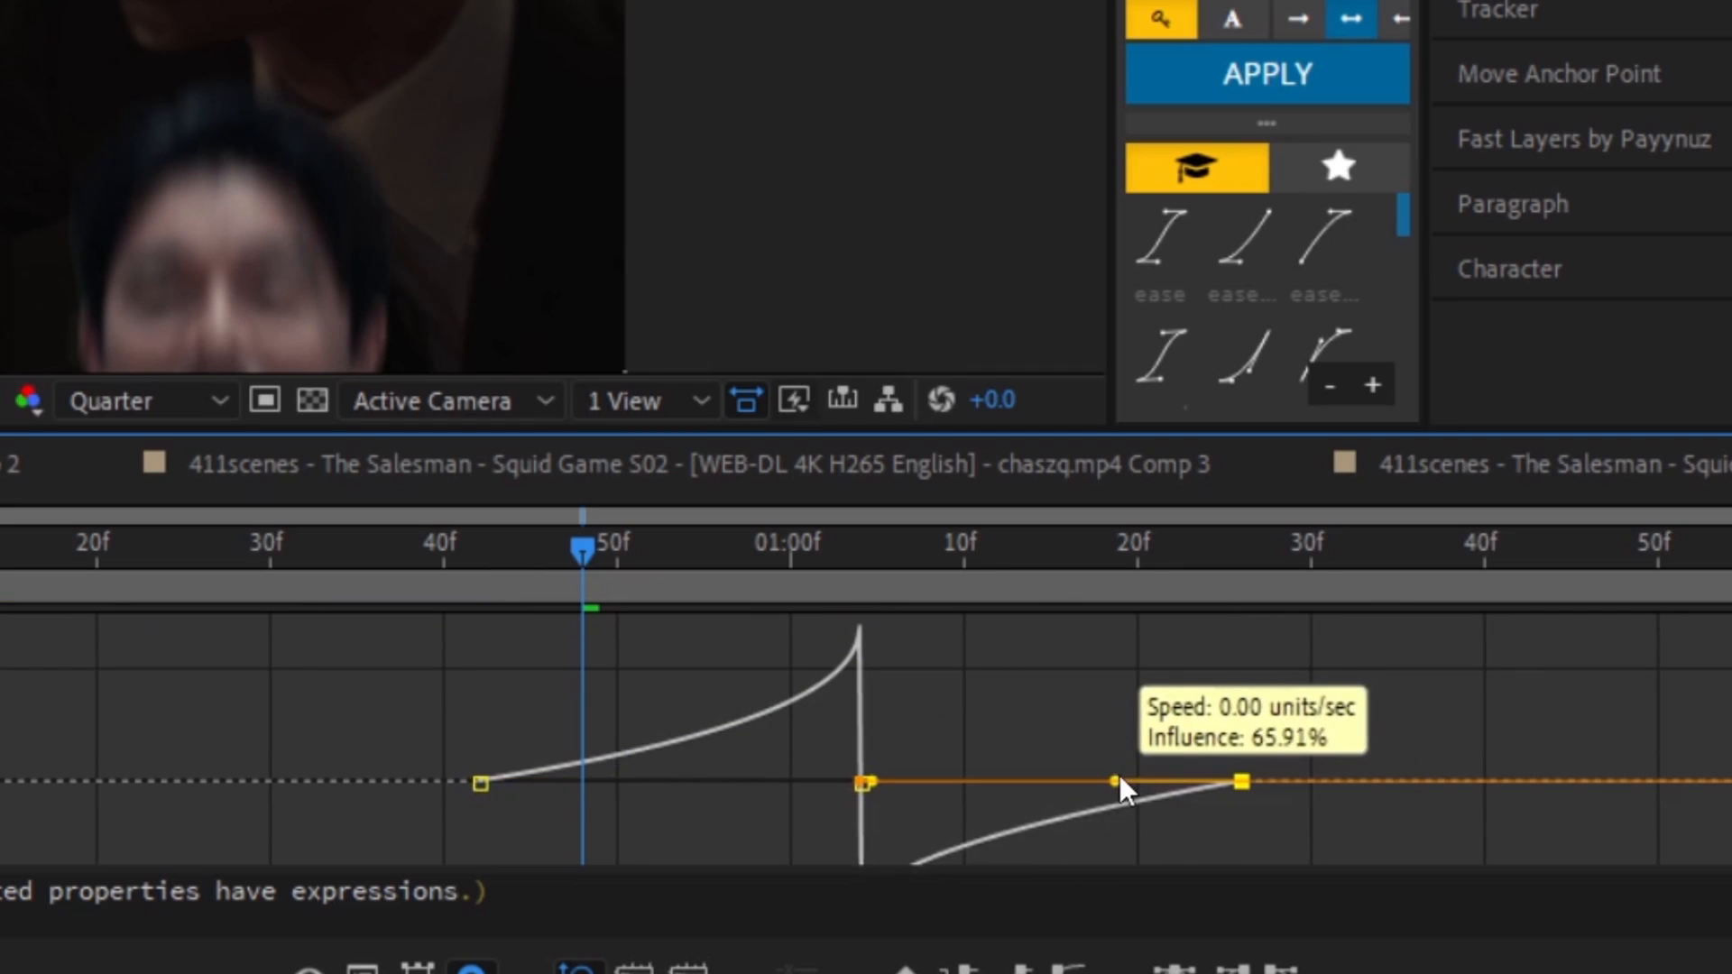
left_click_drag(1111, 788, 1104, 786)
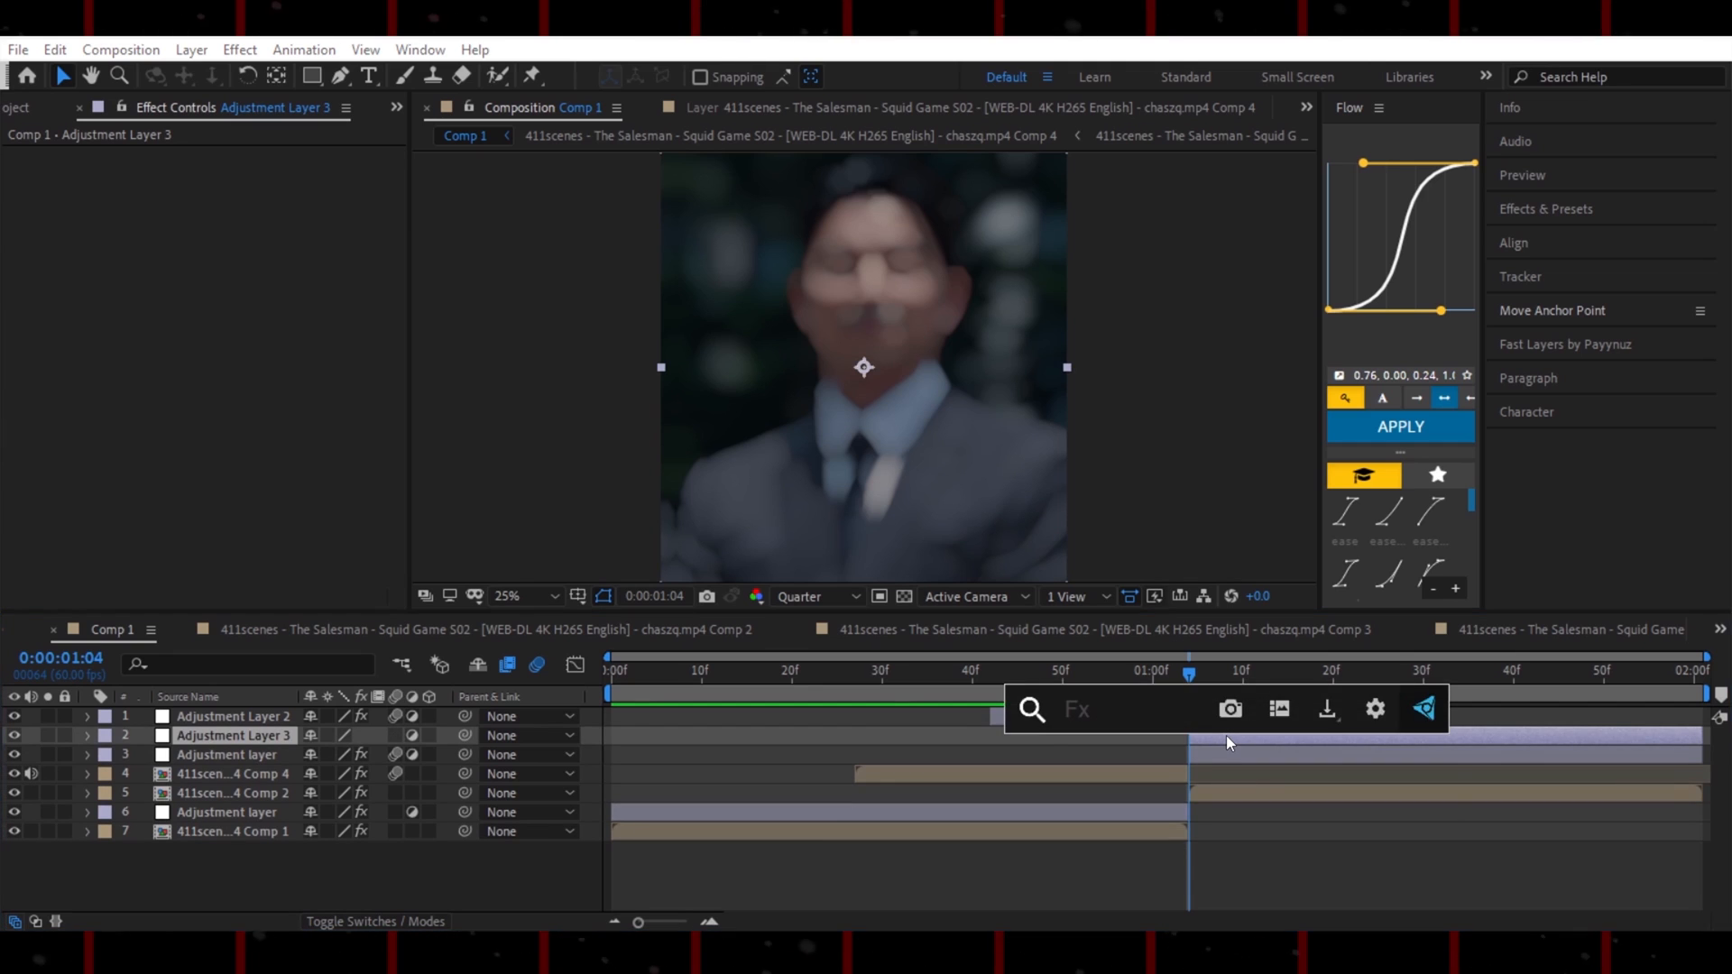
Apply BCC Ripple Dissolve to Adjustment Layer 3 and set its light colour to blue 0090FF
type("bcc ripple")
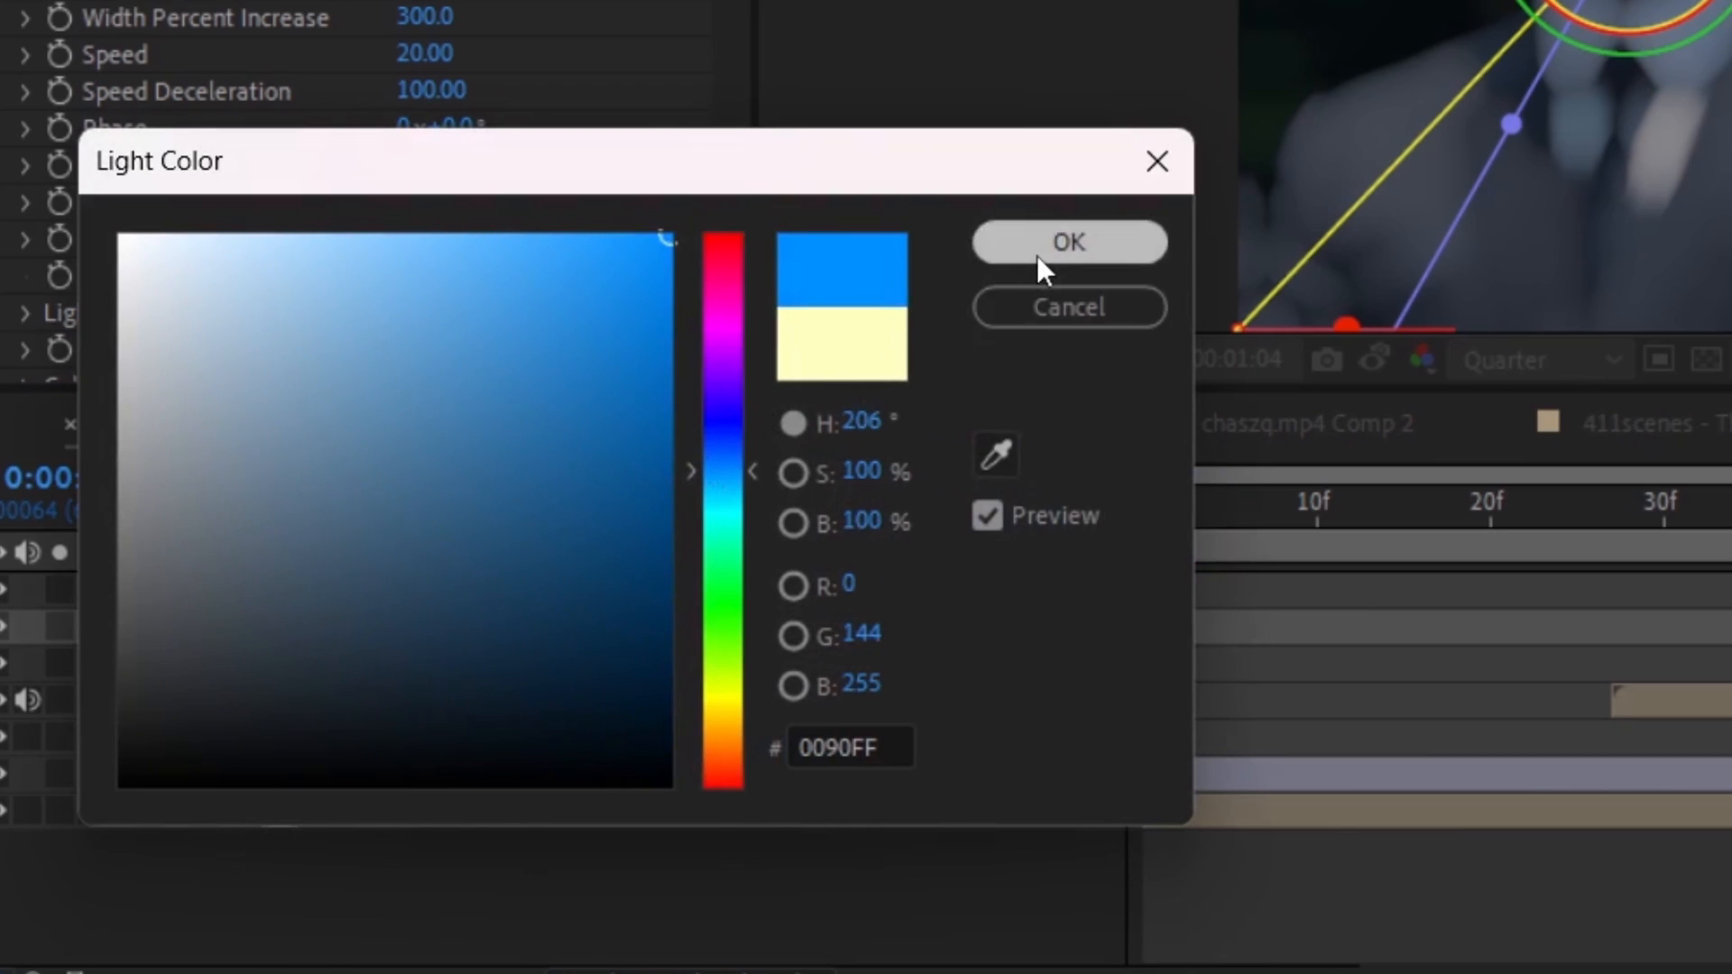
left_click(1069, 242)
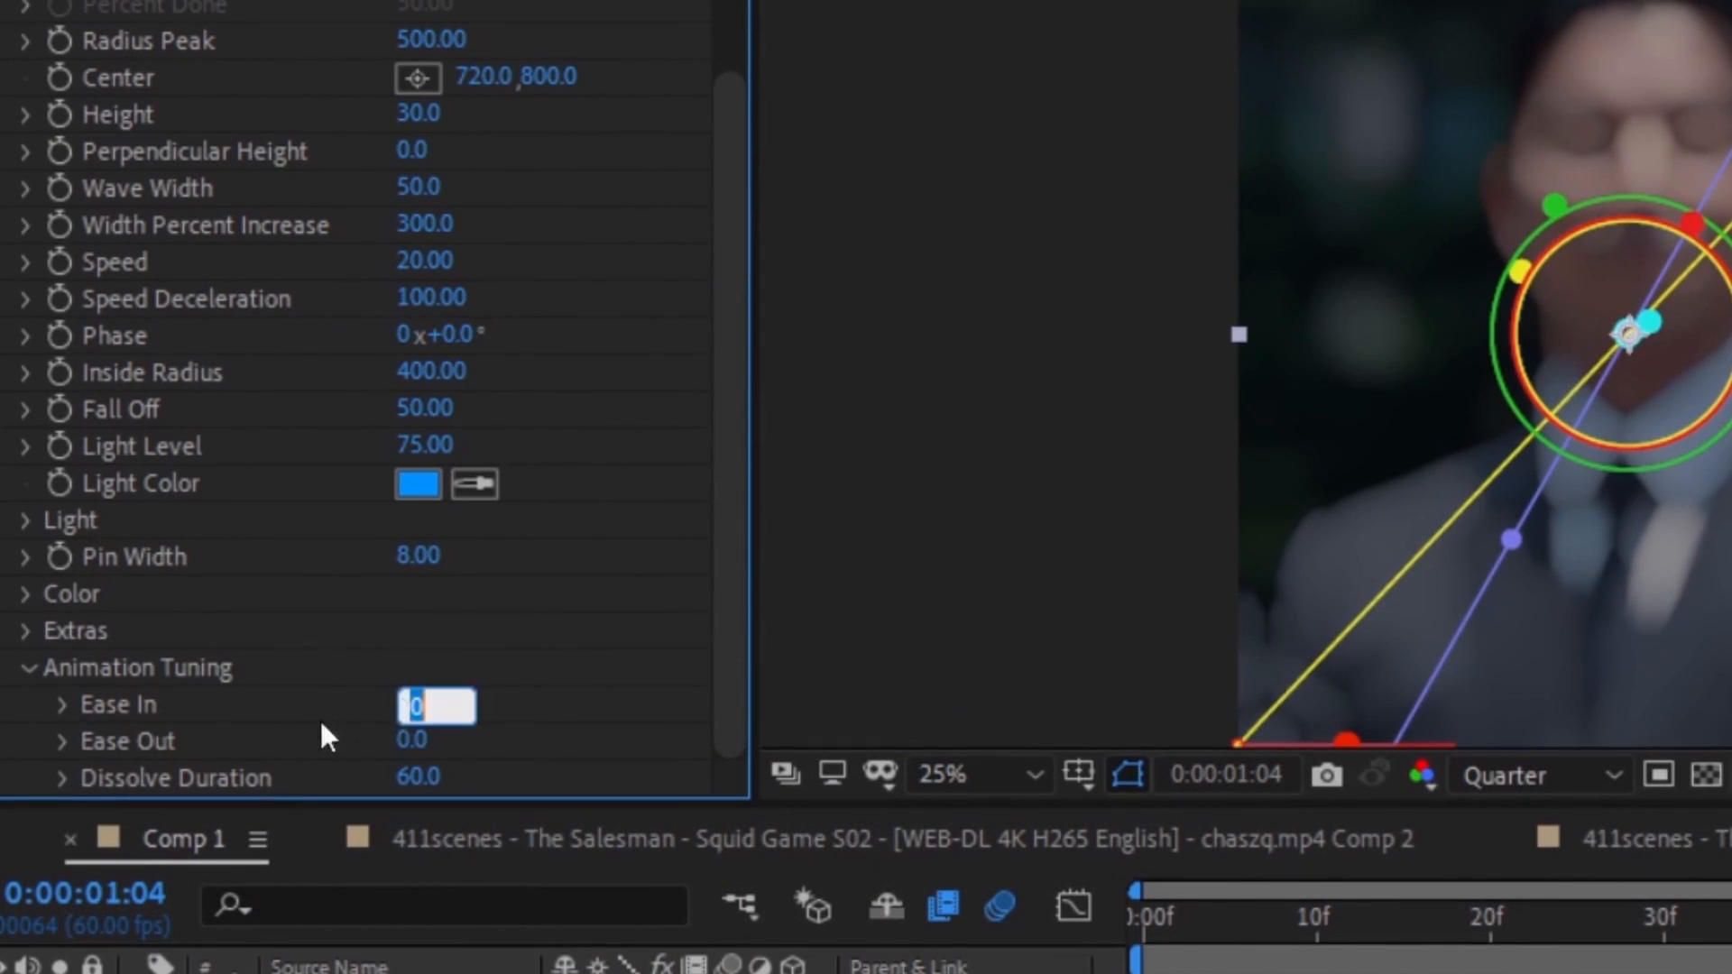
mouse_move(356, 717)
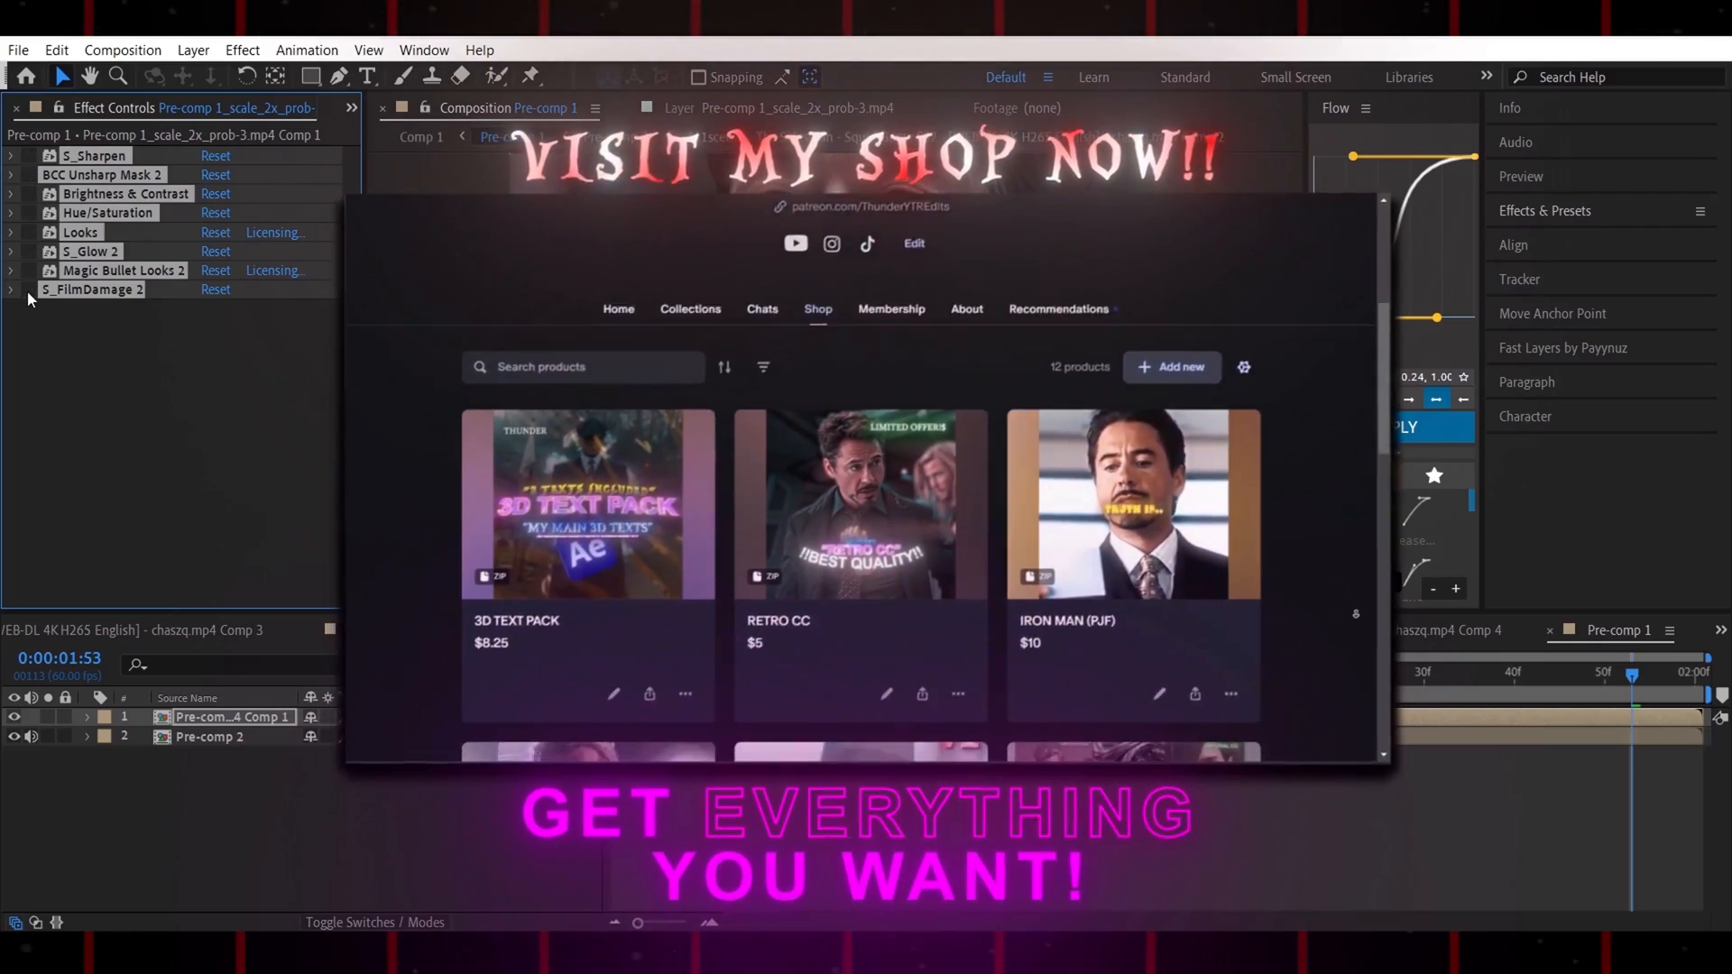
scroll("down", 3)
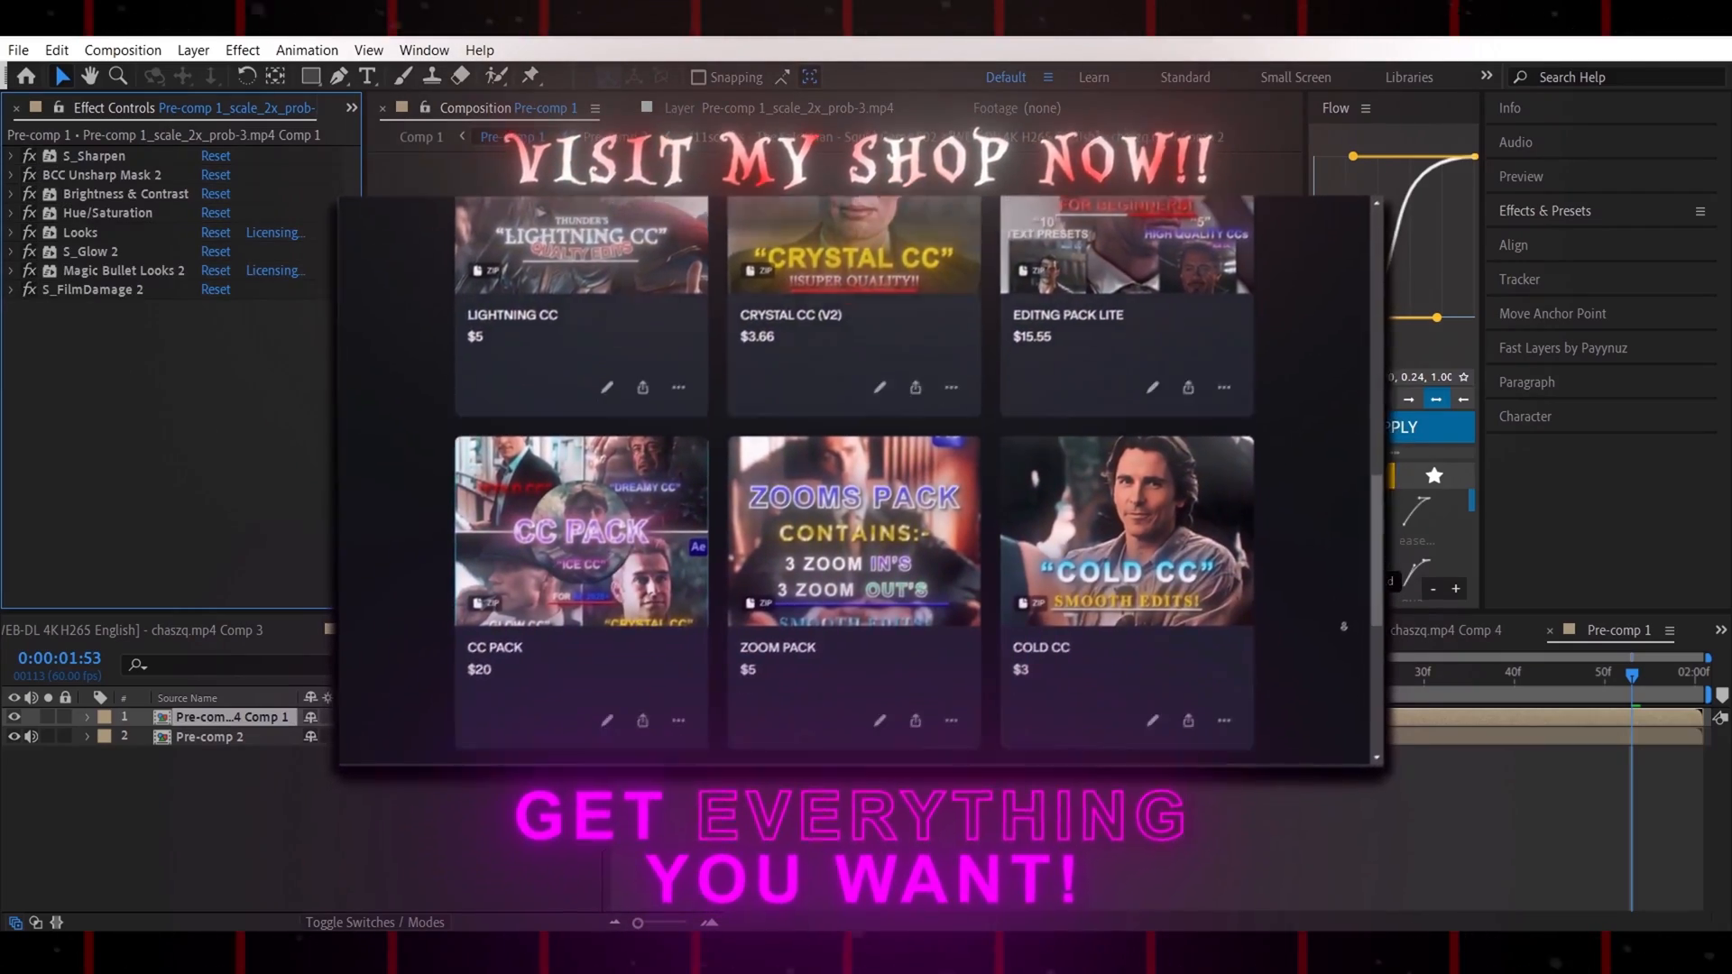